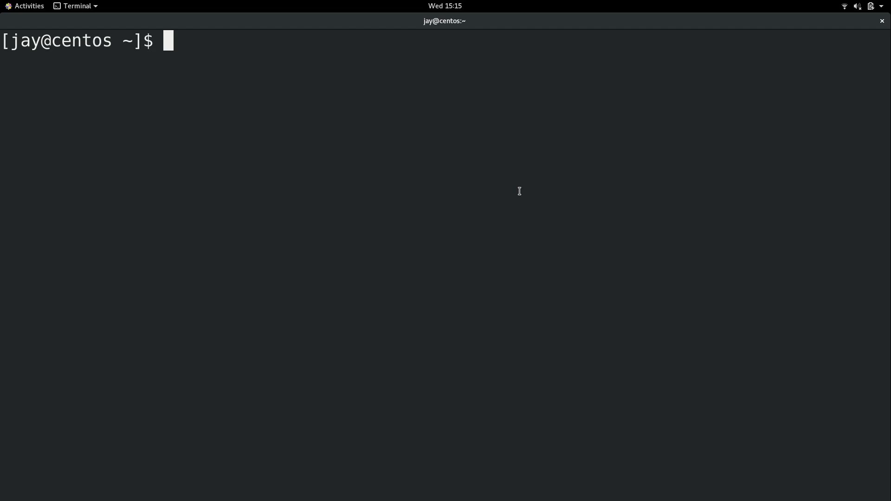
- List the home directory and remove testfile with rm
{"action": "type", "text": "ls"}
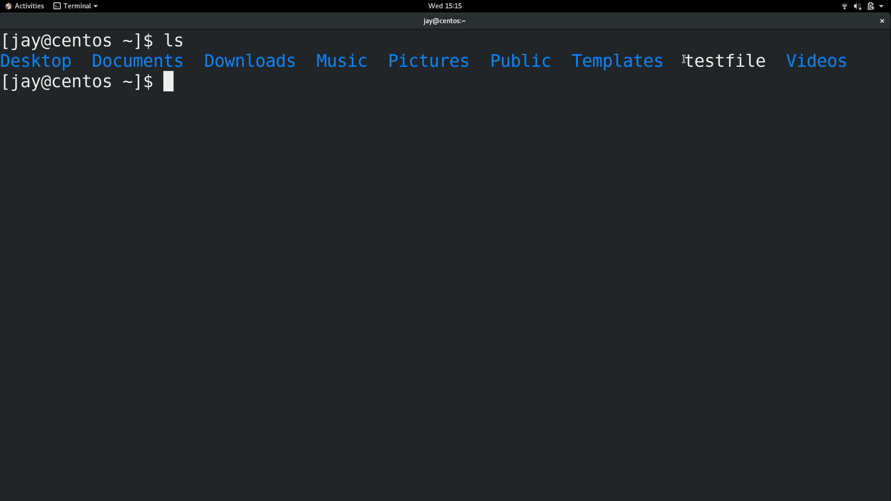
{"action": "double_click", "coordinate": [723, 62]}
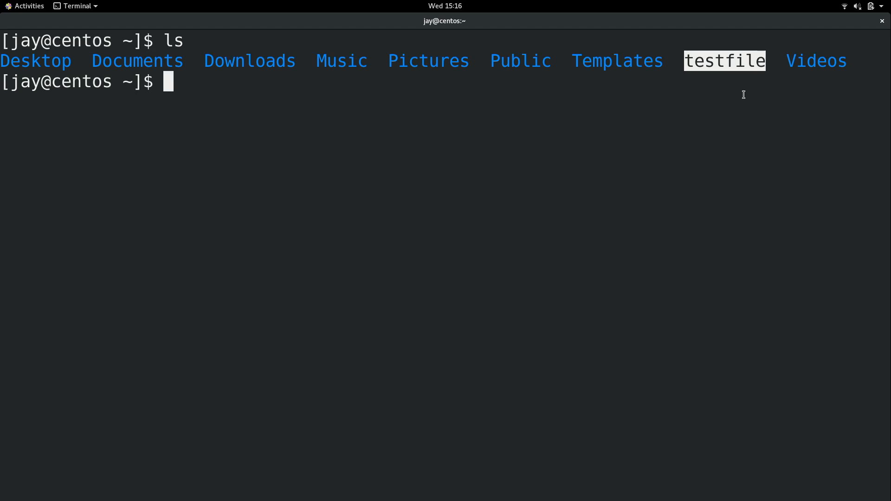
{"action": "type", "text": "rm t"}
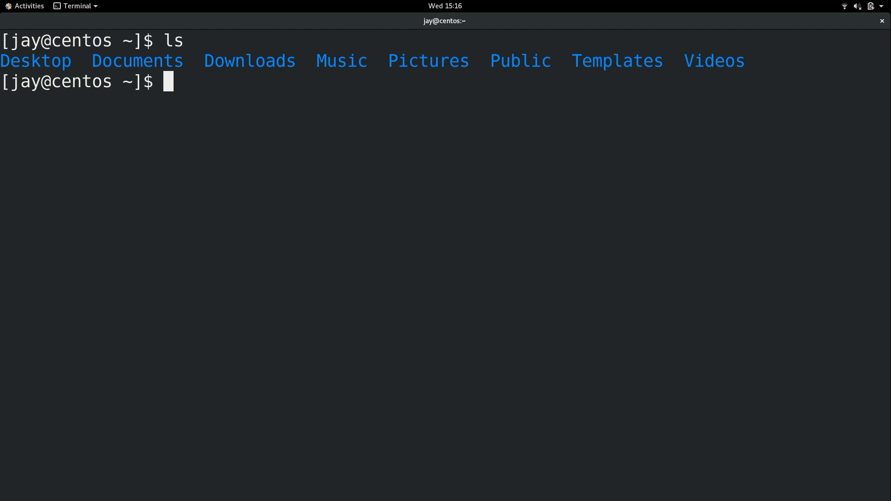
- Create an empty file test2 with touch and check it in the listing
{"action": "type", "text": "touch"}
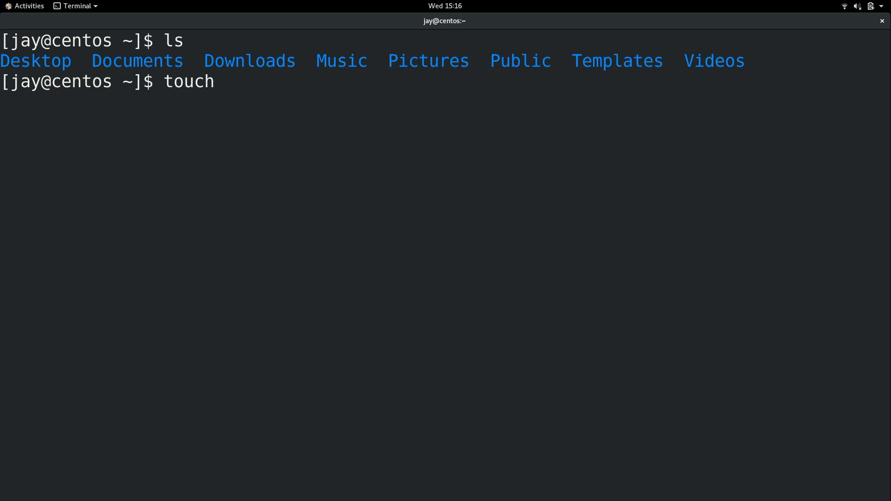
{"action": "type", "text": "test2"}
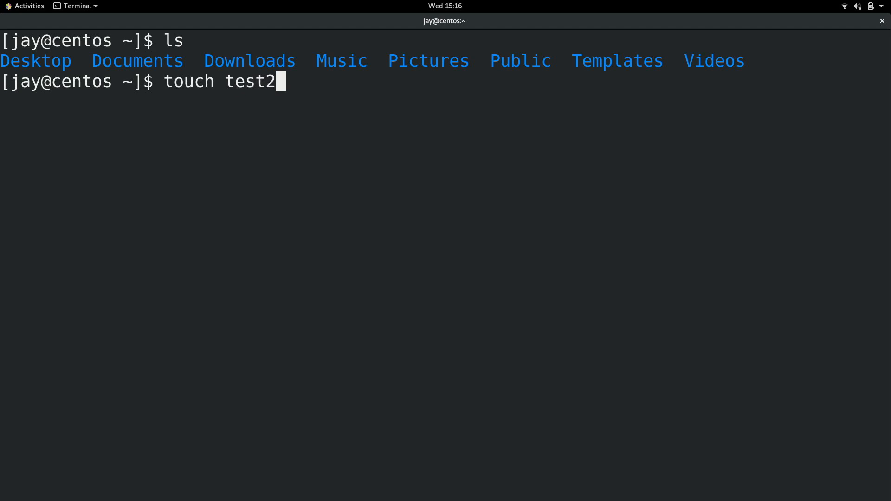
{"action": "key", "text": "Return"}
{"action": "type", "text": "ls"}
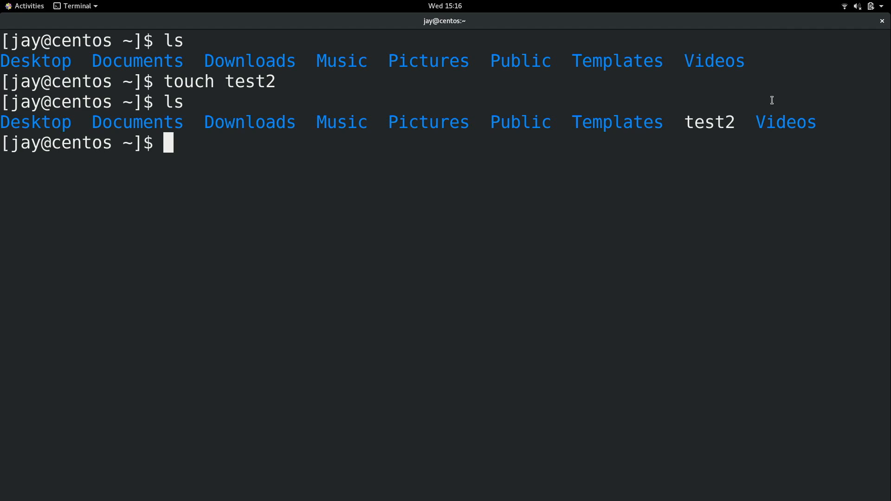
{"action": "double_click", "coordinate": [708, 121]}
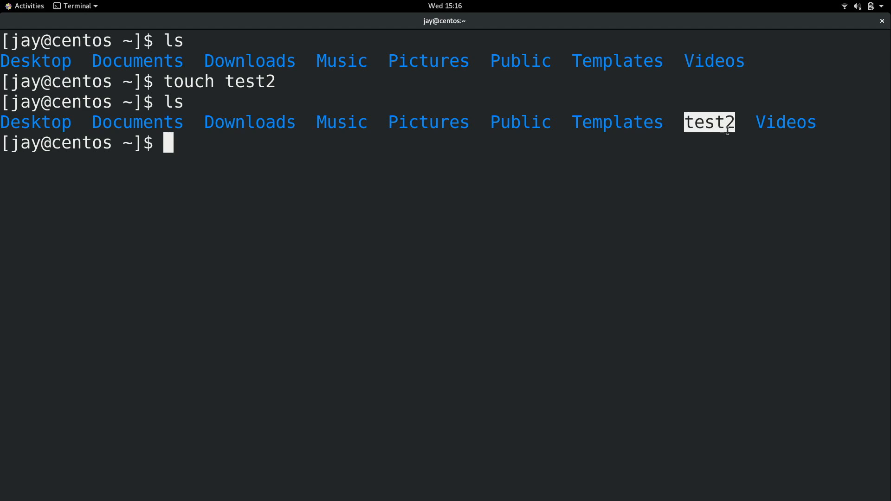
{"action": "mouse_move", "coordinate": [730, 153]}
{"action": "type", "text": "ls -l"}
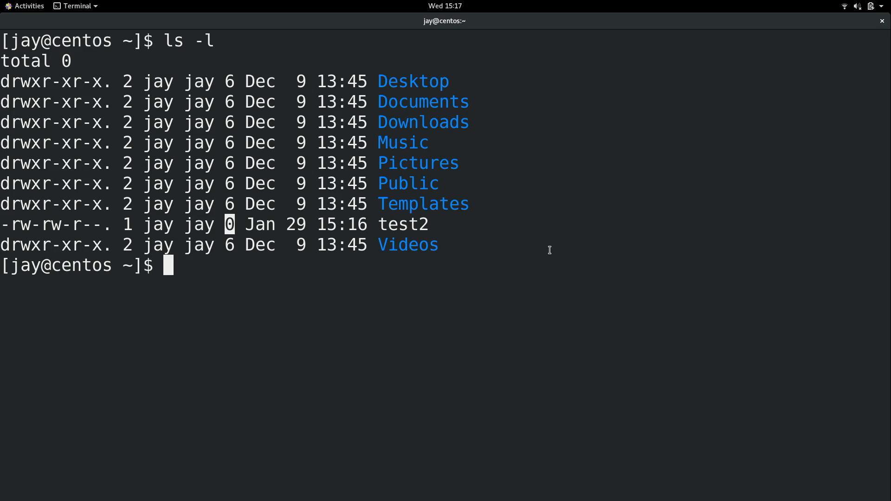
{"action": "mouse_move", "coordinate": [521, 256]}
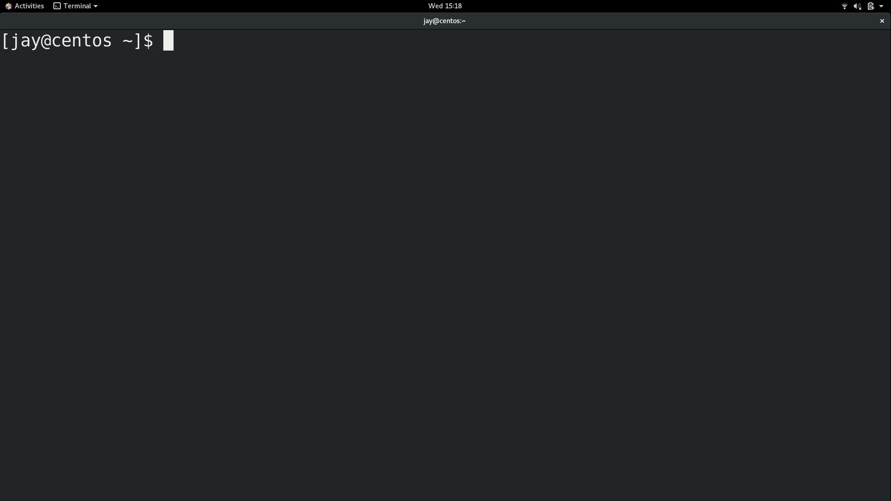
{"action": "type", "text": "n"}
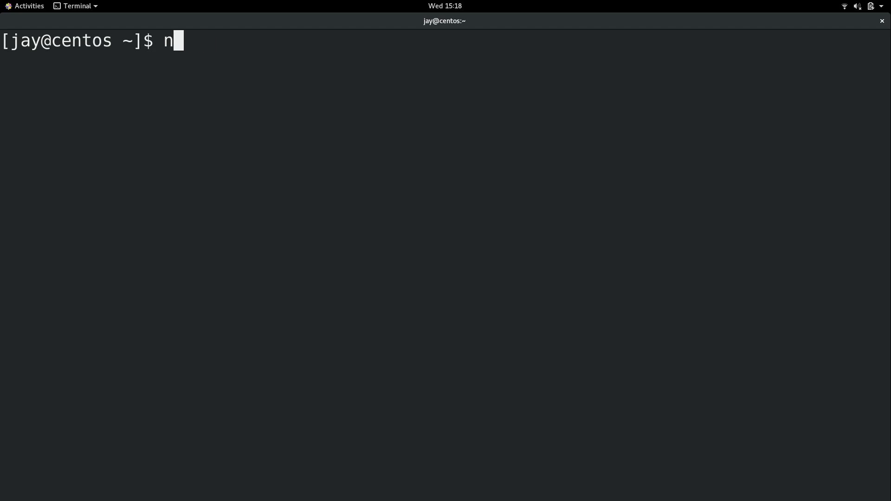
{"action": "type", "text": "vim"}
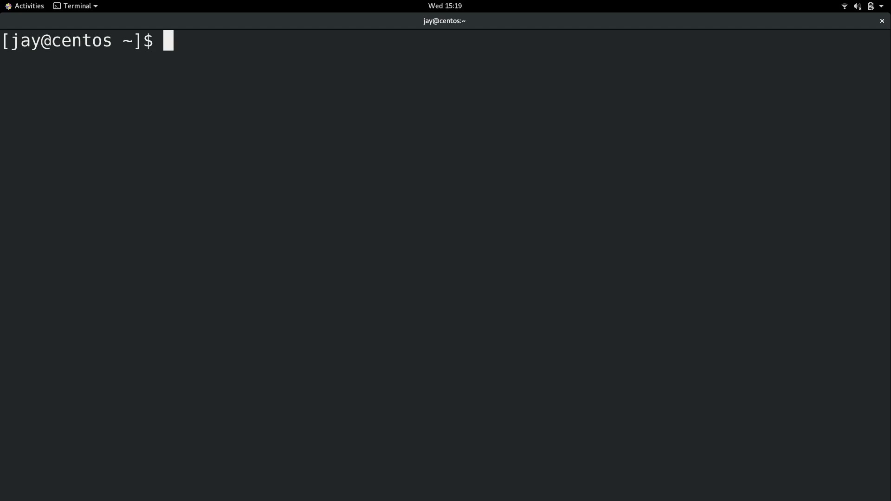
{"action": "type", "text": "which"}
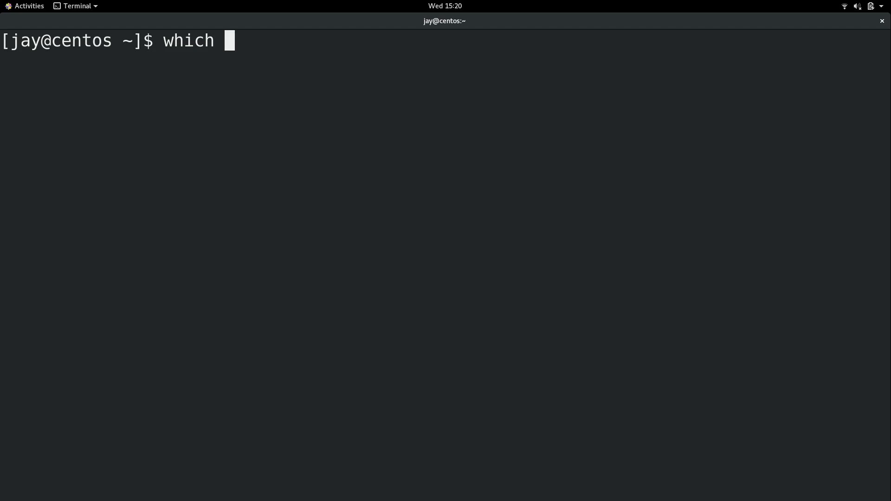
- Look up nano with which, confirming it lives at /usr/bin/nano
{"action": "type", "text": "nan"}
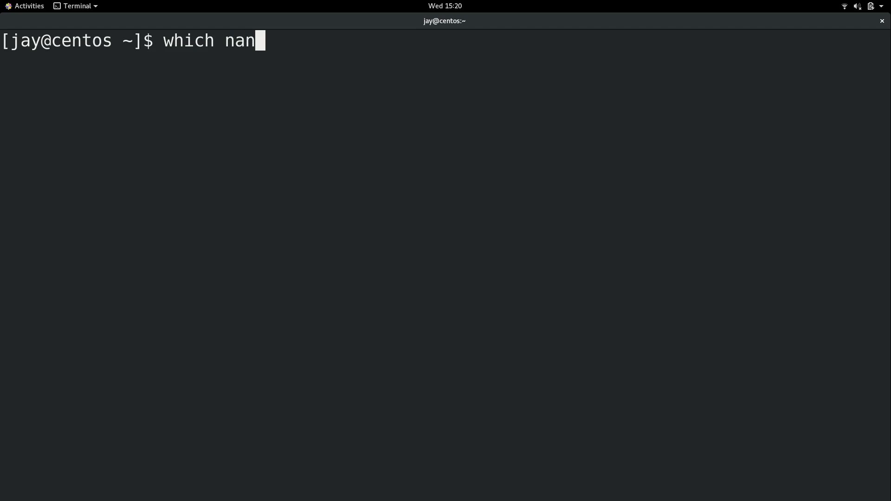
{"action": "key", "text": "Return"}
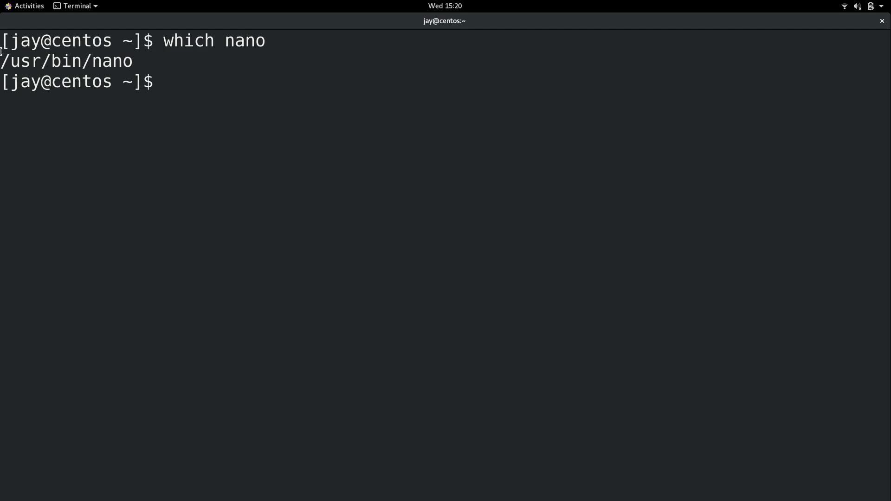
{"action": "double_click", "coordinate": [67, 61]}
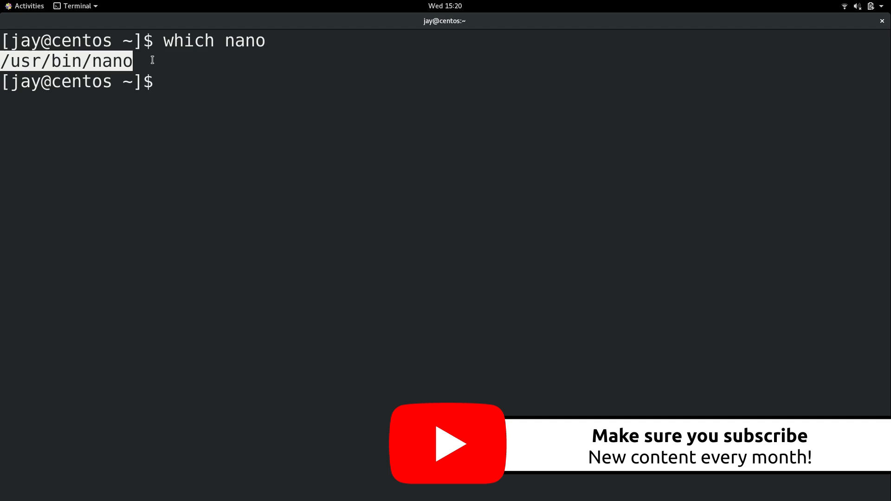
{"action": "mouse_move", "coordinate": [65, 61]}
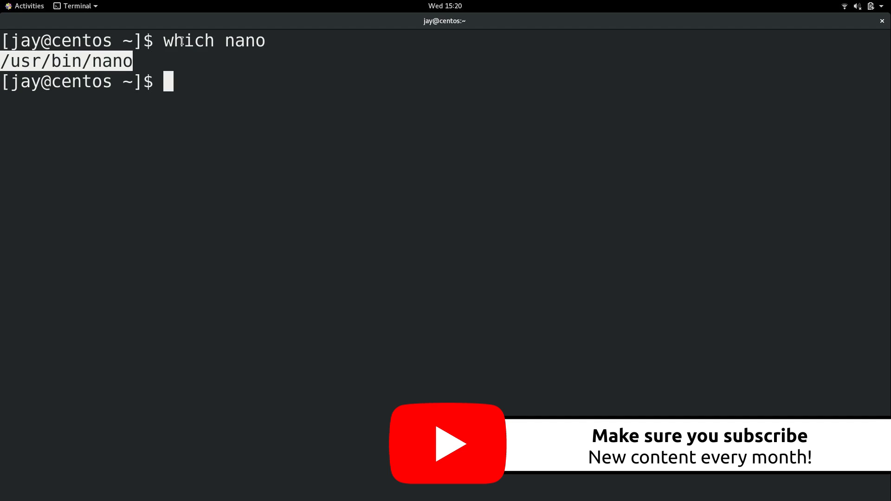
{"action": "mouse_move", "coordinate": [148, 61]}
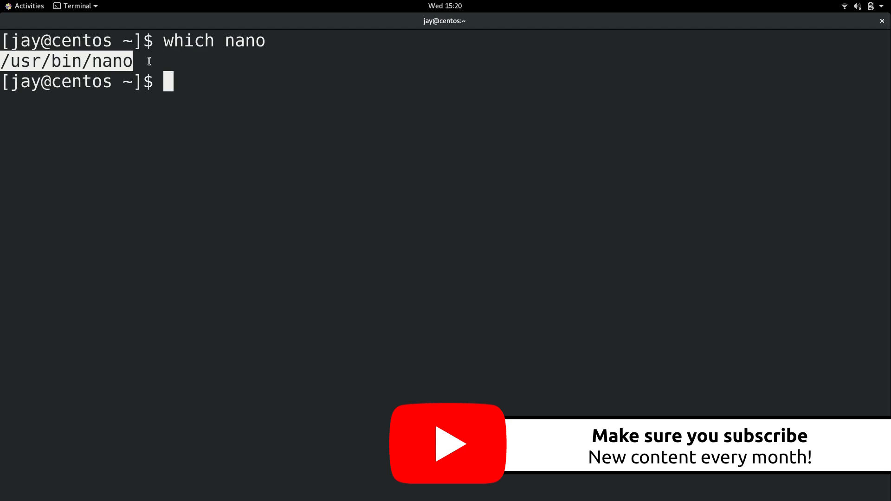
{"action": "mouse_move", "coordinate": [191, 80]}
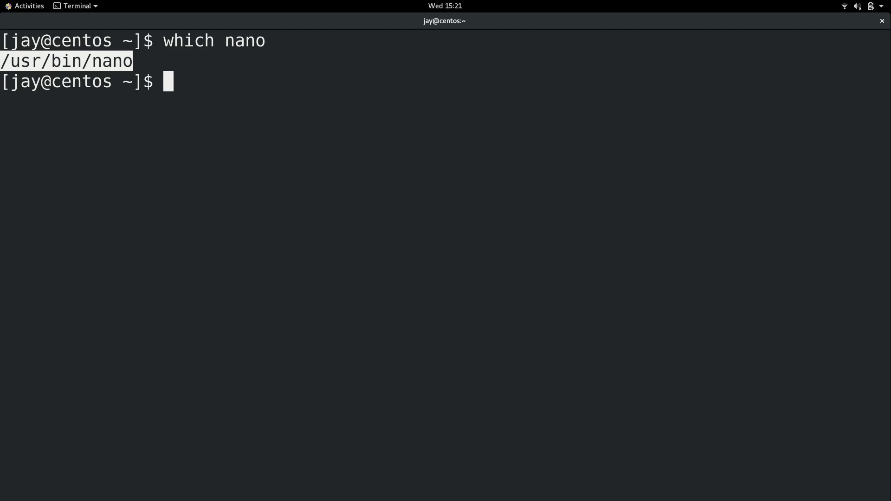
- Look up whether vim is installed with which vim
{"action": "type", "text": "which vim"}
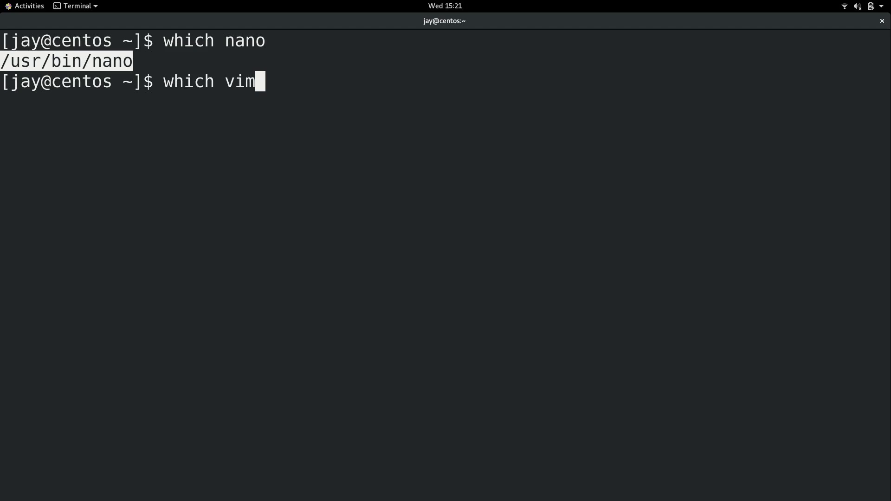
{"action": "key", "text": "Return"}
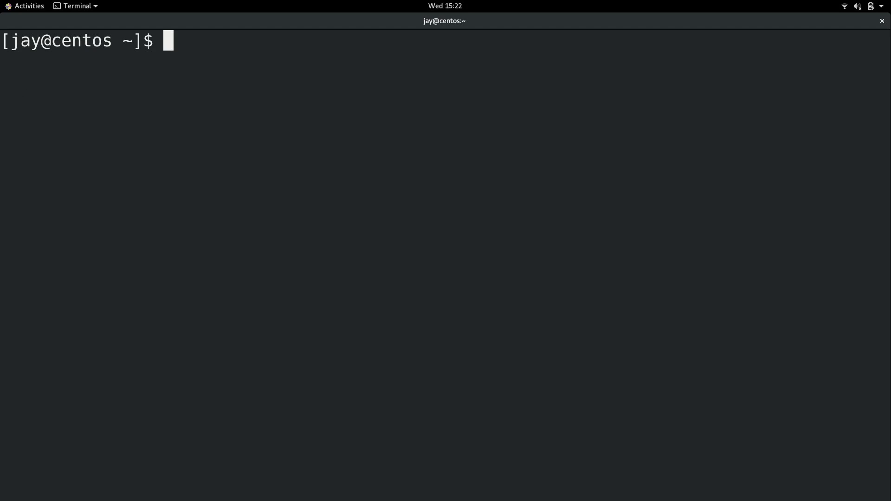
- Launch nano on a new empty buffer
{"action": "type", "text": "nano"}
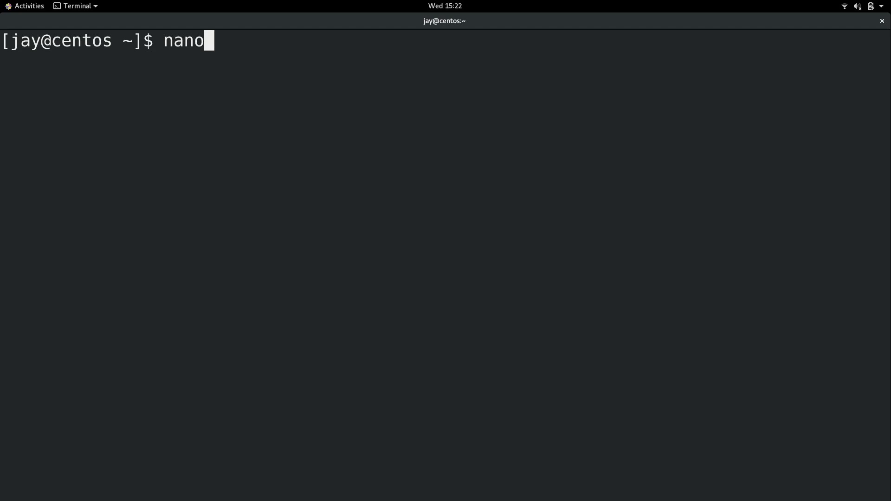
{"action": "key", "text": "Return"}
{"action": "type", "text": "text"}
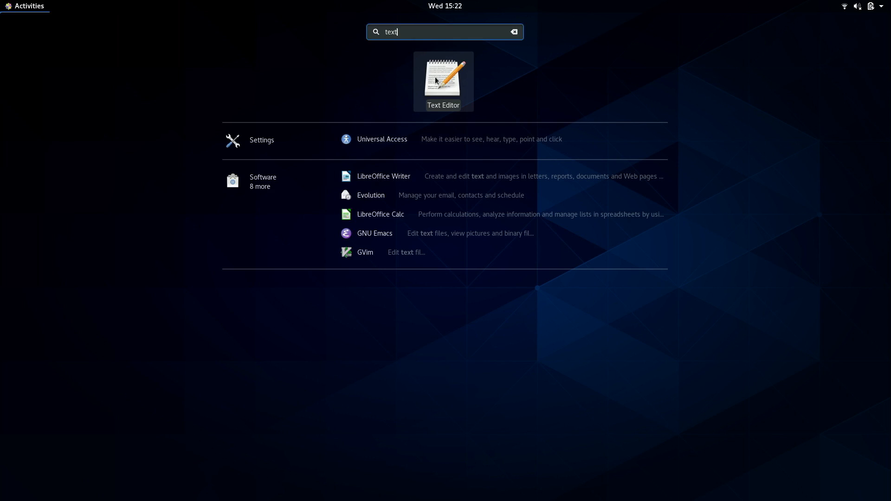
- Write 'Typing' in Text Editor, save it as myfile.txt in home, and show the home folder in Files
{"action": "left_click", "coordinate": [443, 78]}
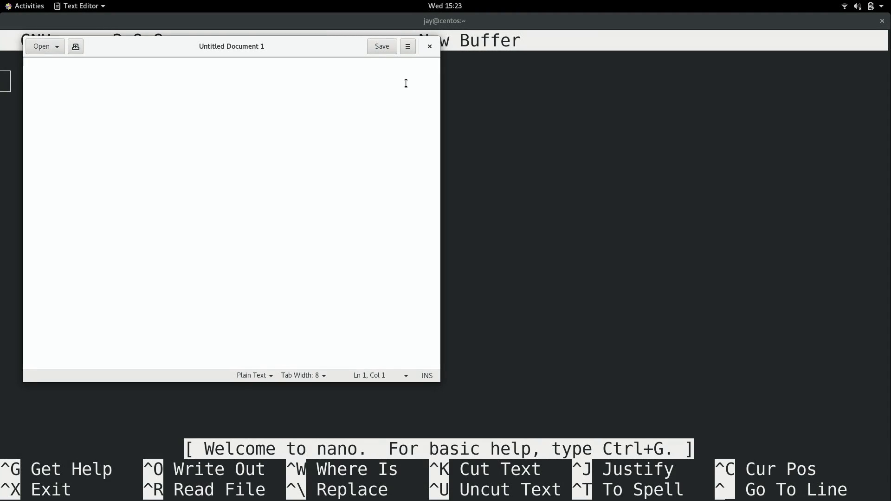
{"action": "type", "text": "Typi"}
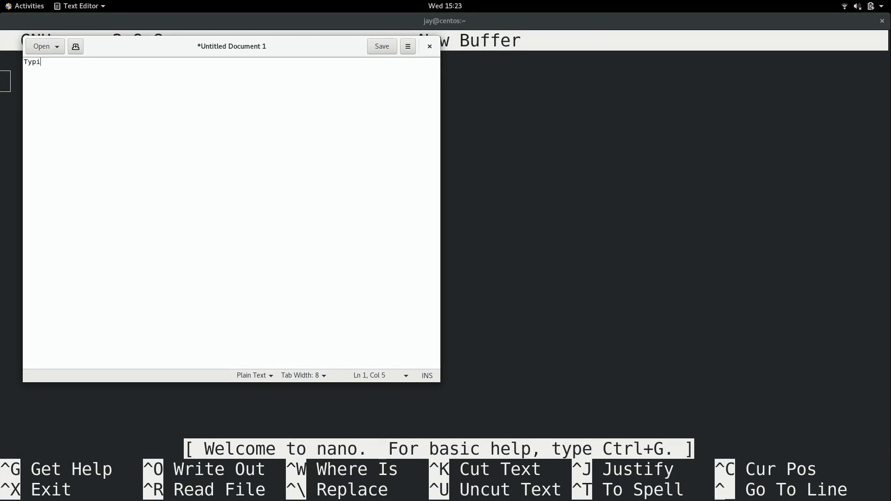
{"action": "type", "text": "ng"}
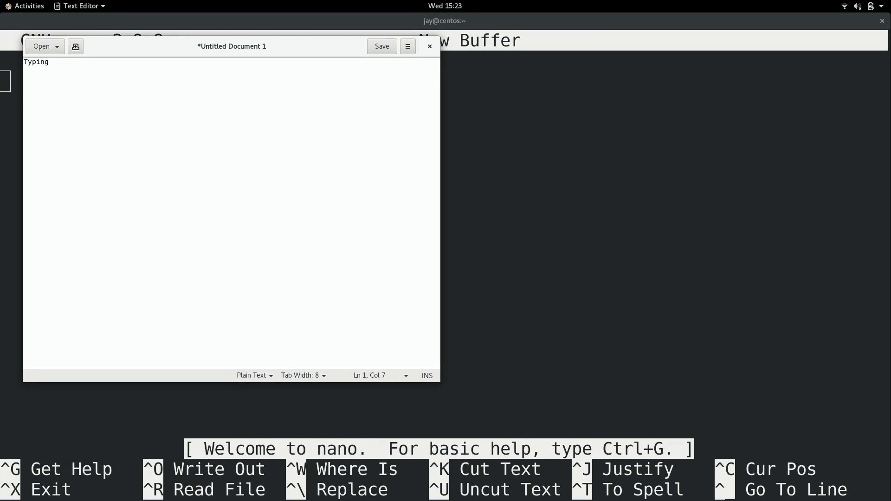
{"action": "left_click", "coordinate": [380, 47]}
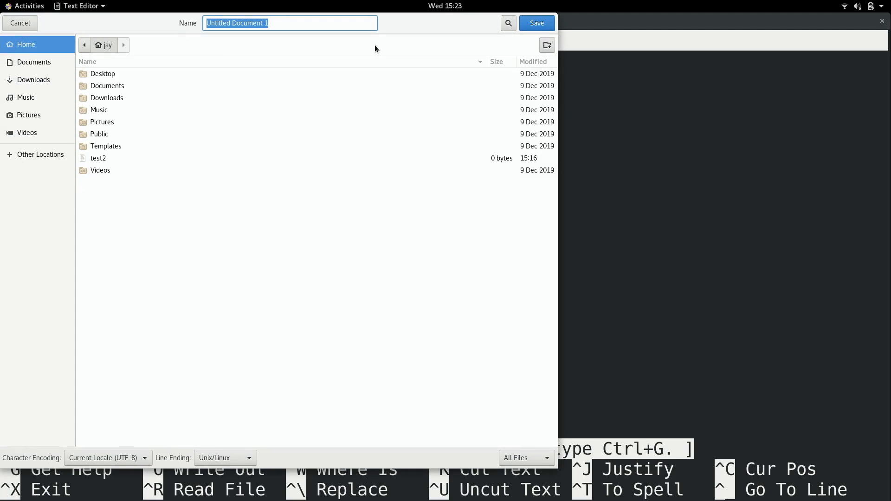
{"action": "left_click", "coordinate": [535, 23]}
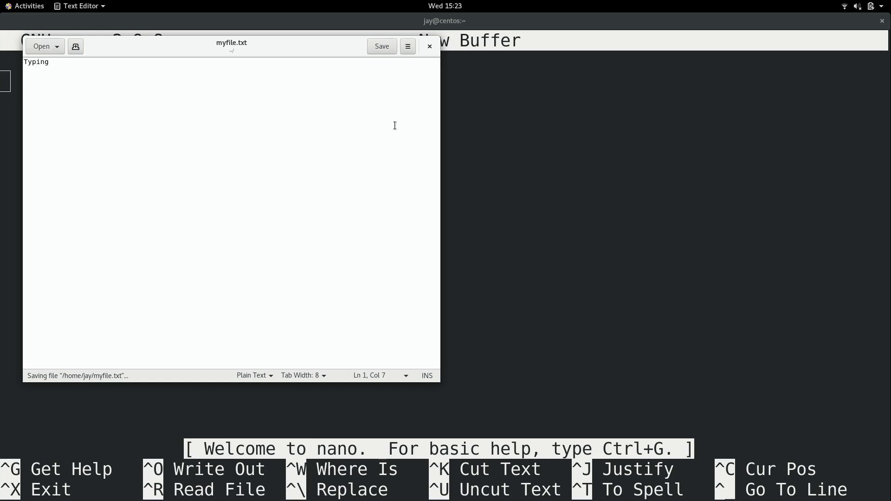
{"action": "left_click", "coordinate": [25, 6]}
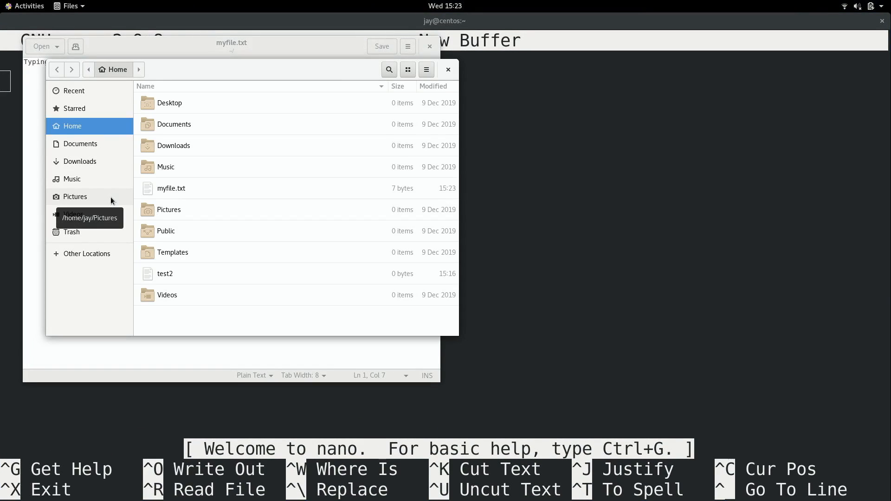
- Select myfile.txt in Files to confirm it is 7 bytes
{"action": "left_click", "coordinate": [171, 189]}
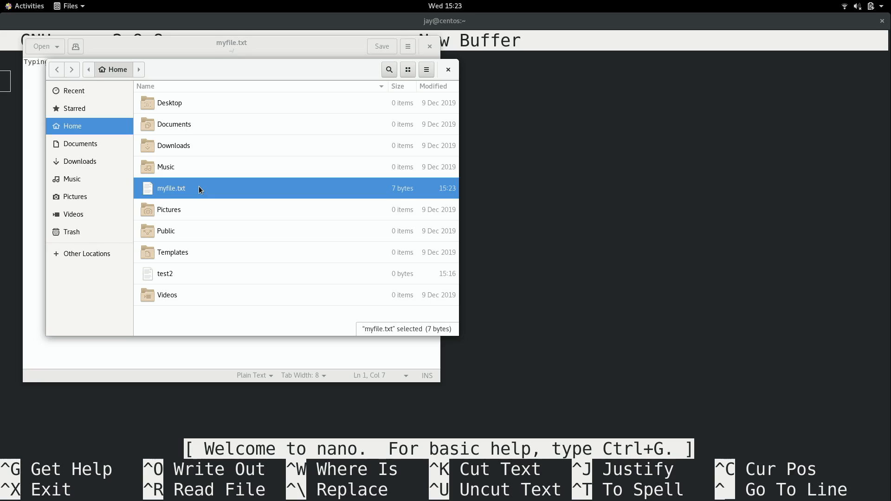
{"action": "mouse_move", "coordinate": [207, 182]}
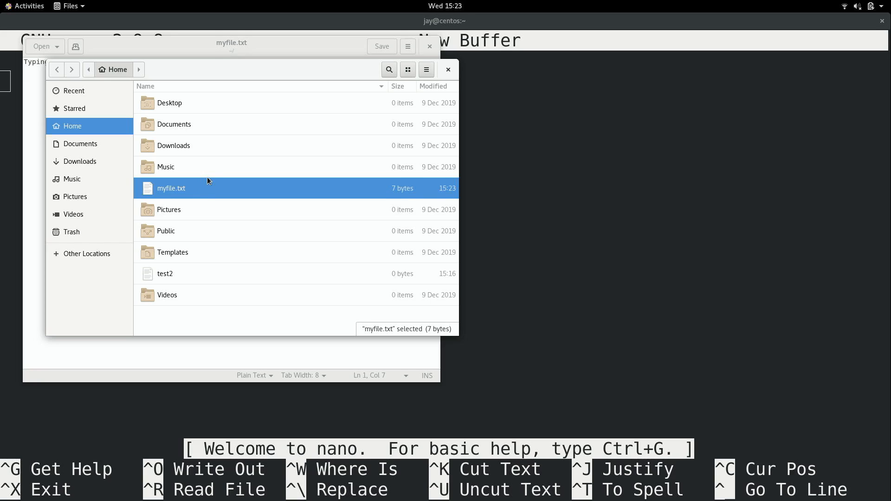
{"action": "mouse_move", "coordinate": [204, 191]}
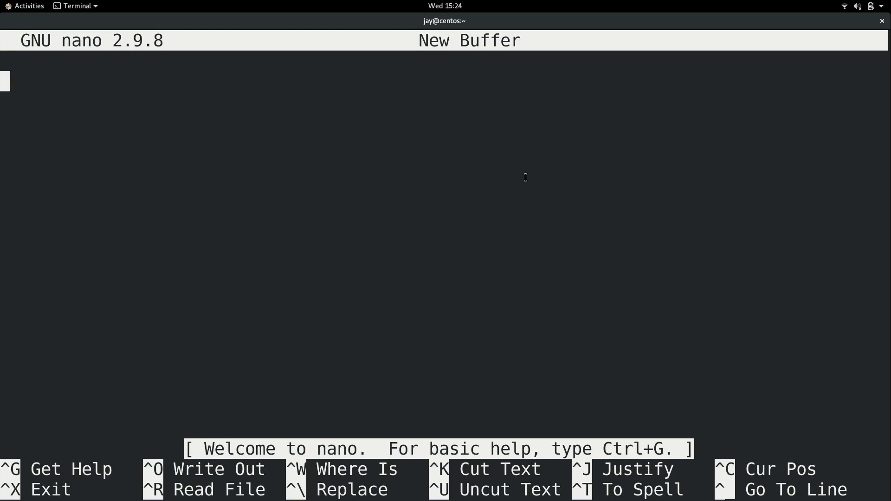
- Write 'Type some stuff' in nano, save it as awesomefile.txt, and exit to the prompt
{"action": "type", "text": "Type some s"}
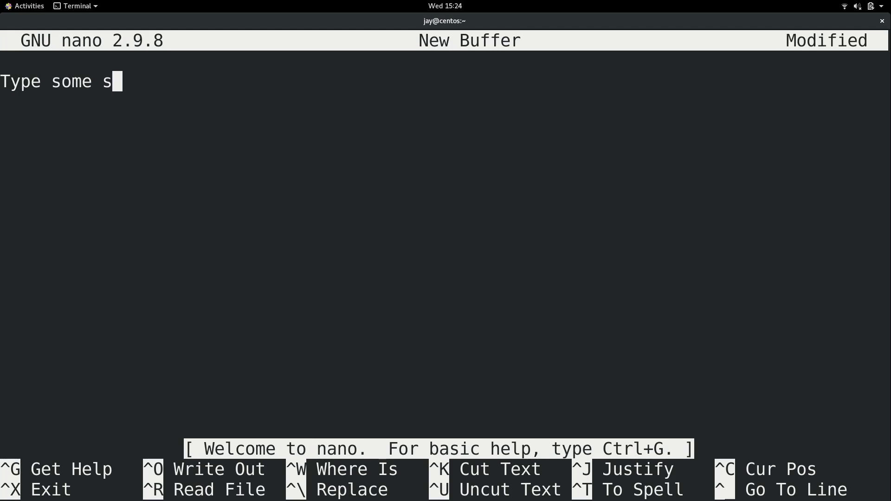
{"action": "type", "text": "tuff"}
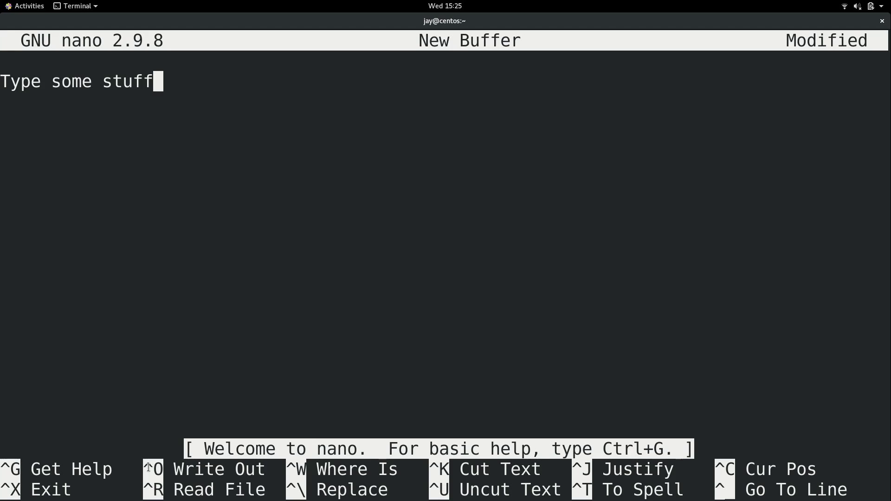
{"action": "key", "text": "ctrl+o"}
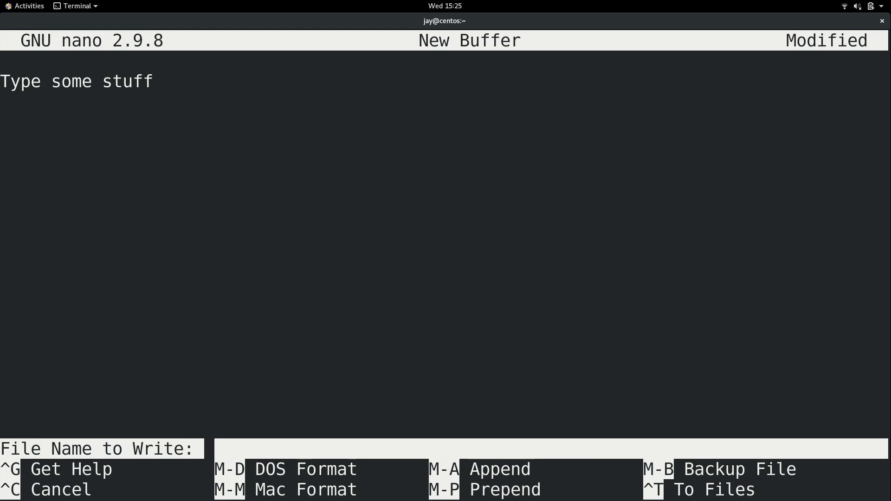
{"action": "type", "text": "awesomefile.t"}
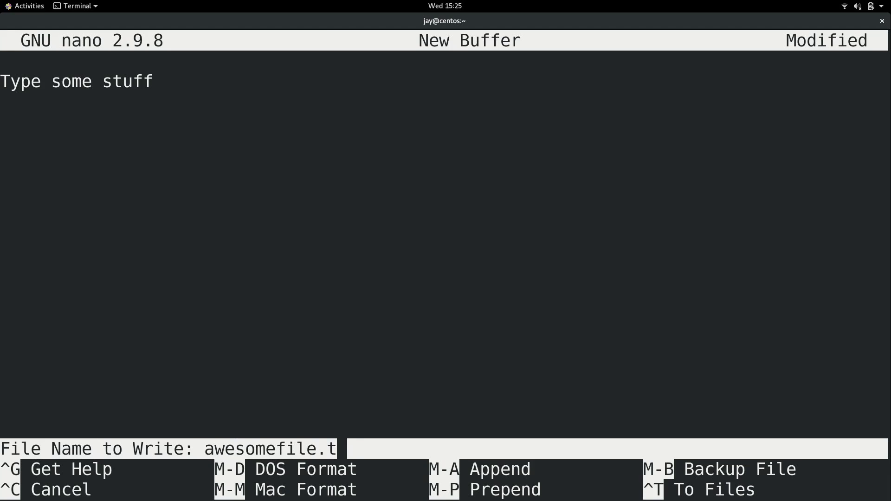
{"action": "type", "text": "xt"}
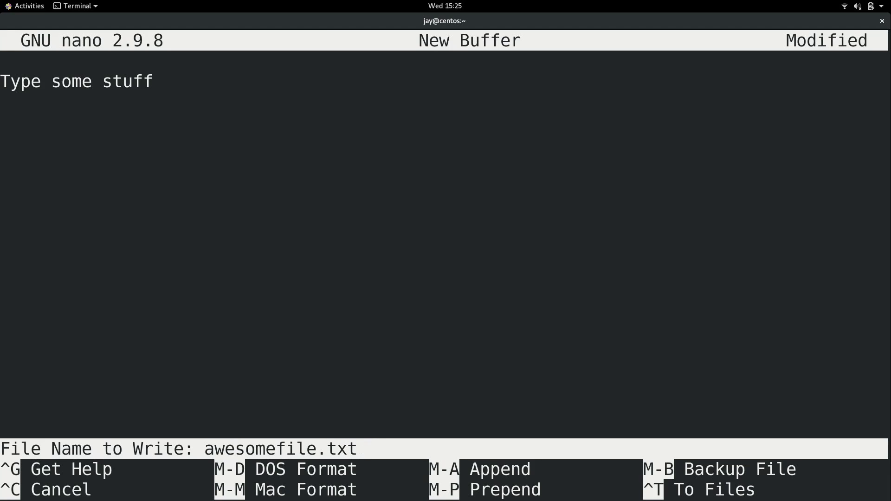
{"action": "key", "text": "Return"}
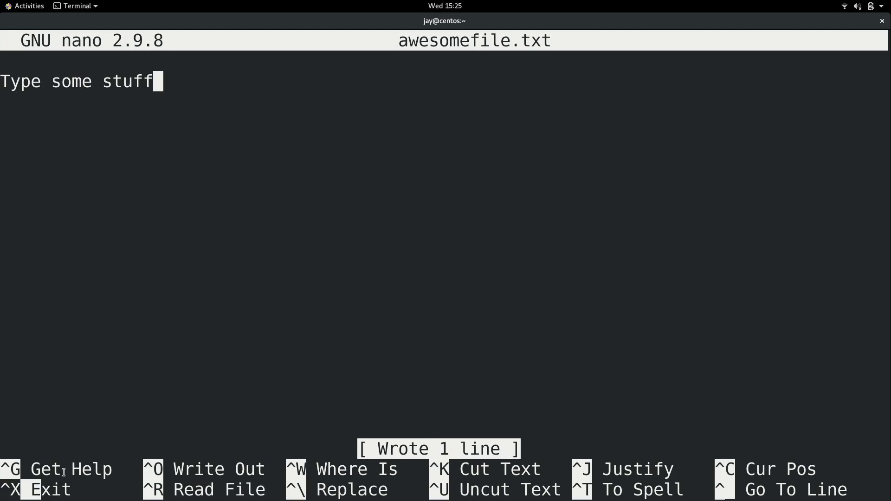
{"action": "key", "text": "ctrl+x"}
{"action": "type", "text": "ls"}
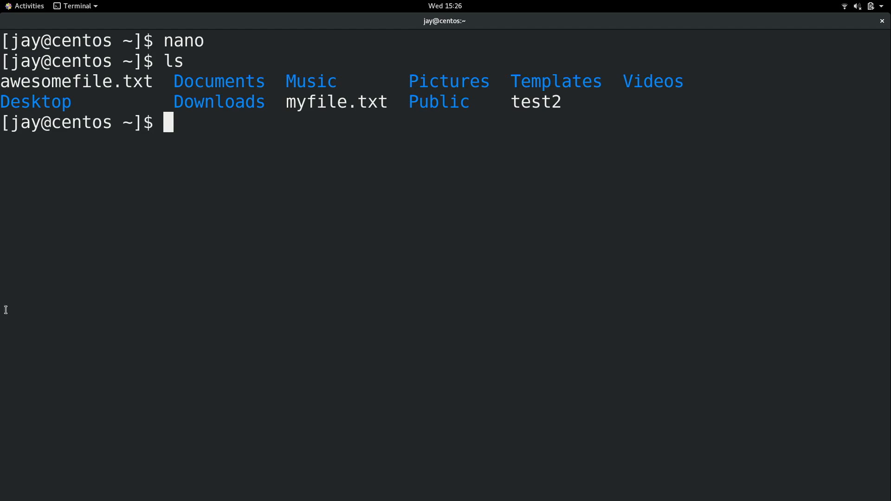
- Select awesomefile.txt in the listing and begin a new nano command
{"action": "double_click", "coordinate": [77, 81]}
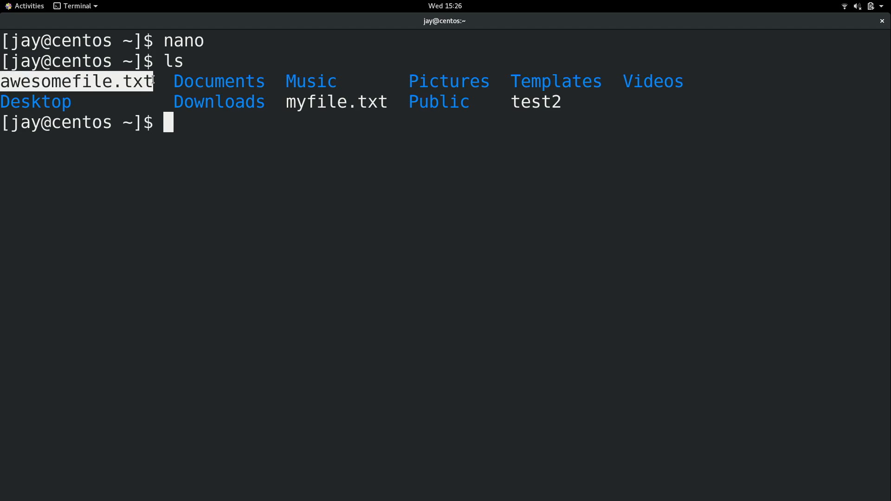
{"action": "mouse_move", "coordinate": [193, 139]}
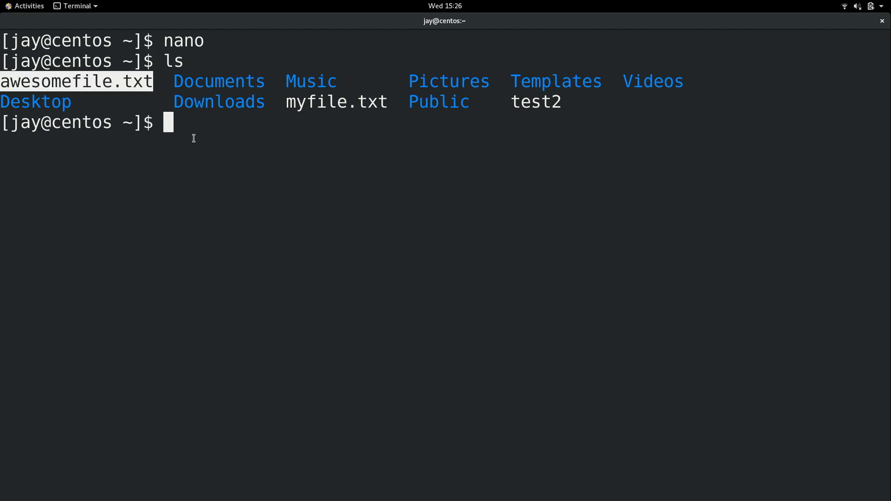
{"action": "type", "text": "nan"}
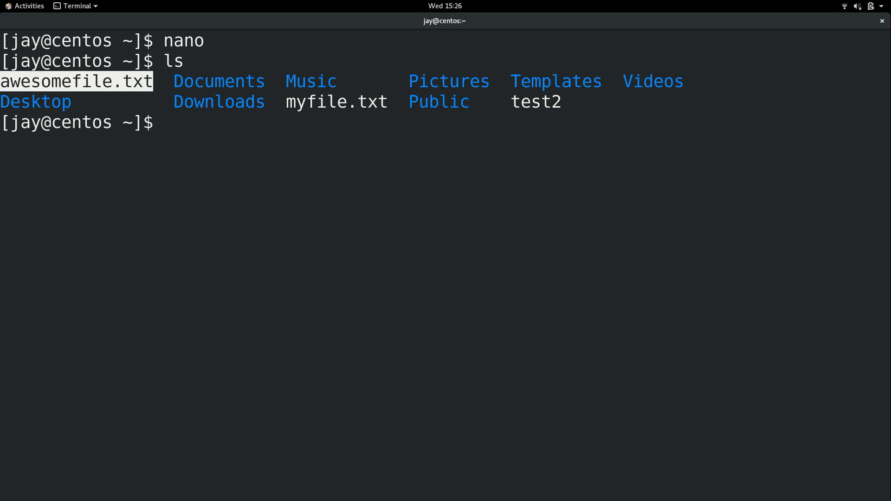
{"action": "mouse_move", "coordinate": [189, 141]}
{"action": "type", "text": "pwd"}
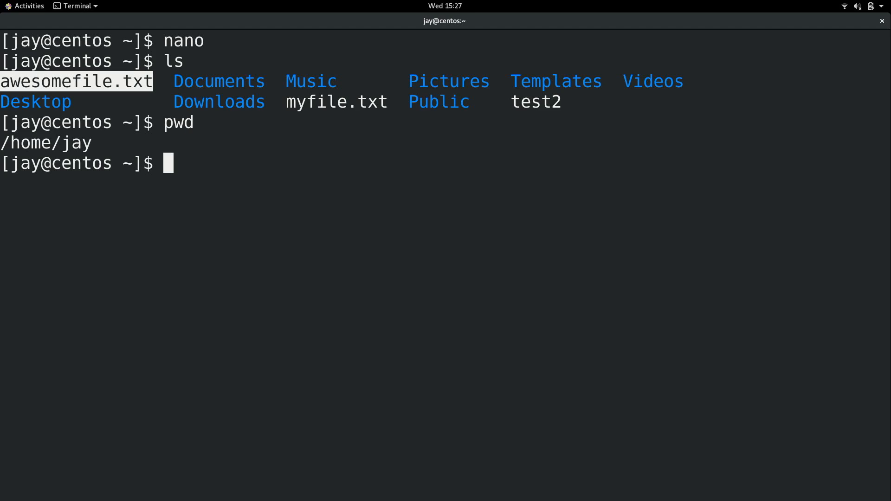
{"action": "type", "text": "nano"}
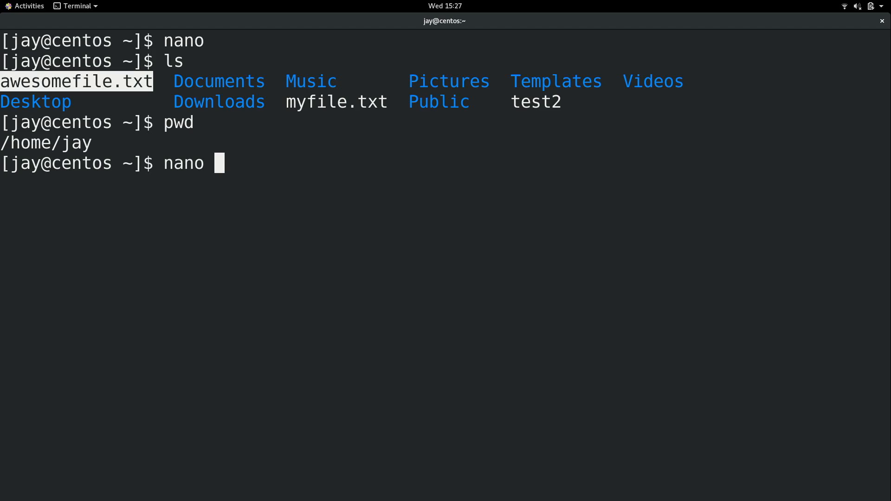
- Reopen awesomefile.txt in nano to view 'Type some stuff', then exit unchanged
{"action": "type", "text": "awesomefile.txt"}
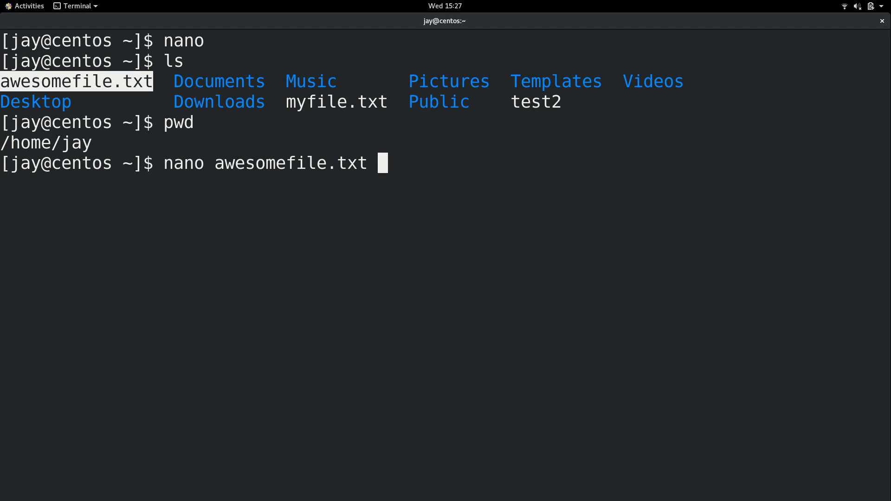
{"action": "key", "text": "Return"}
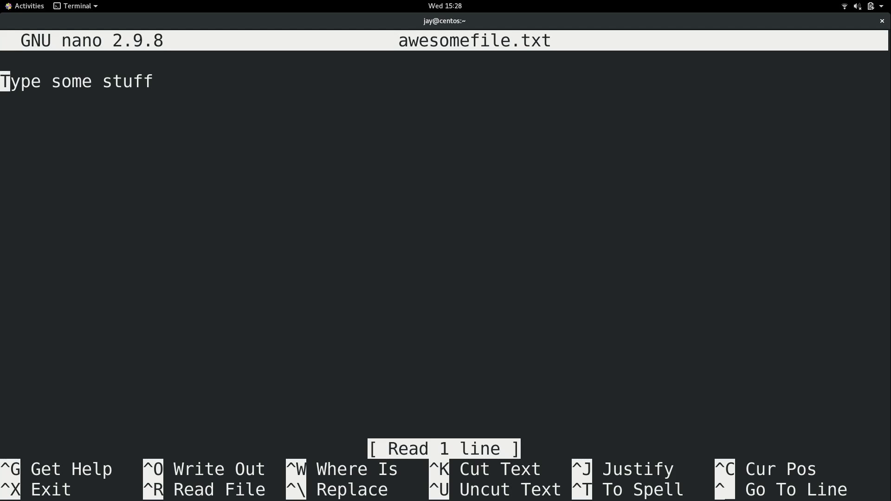
{"action": "key", "text": "ctrl+x"}
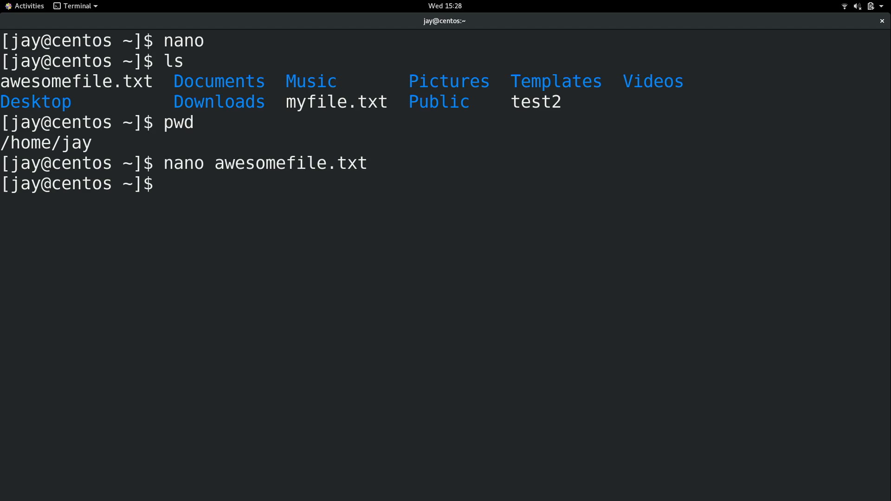
- Start nano on a new file test3 and write the line 'typing'
{"action": "type", "text": "nano"}
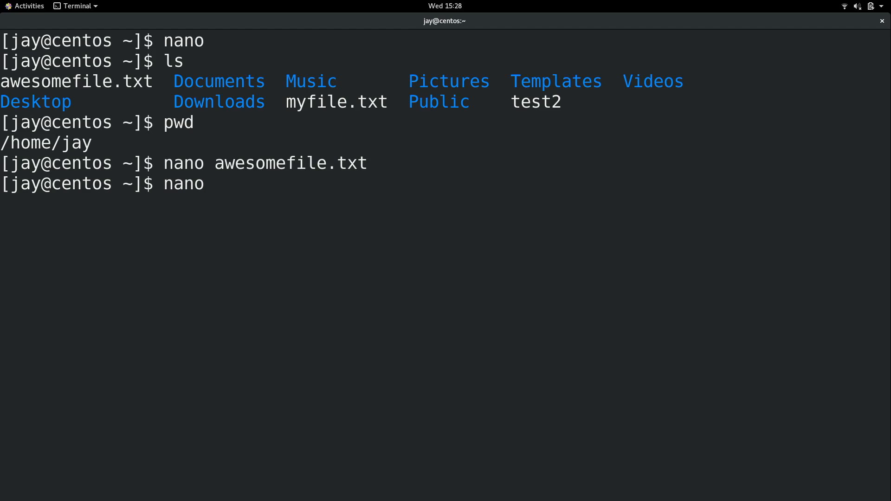
{"action": "type", "text": "test"}
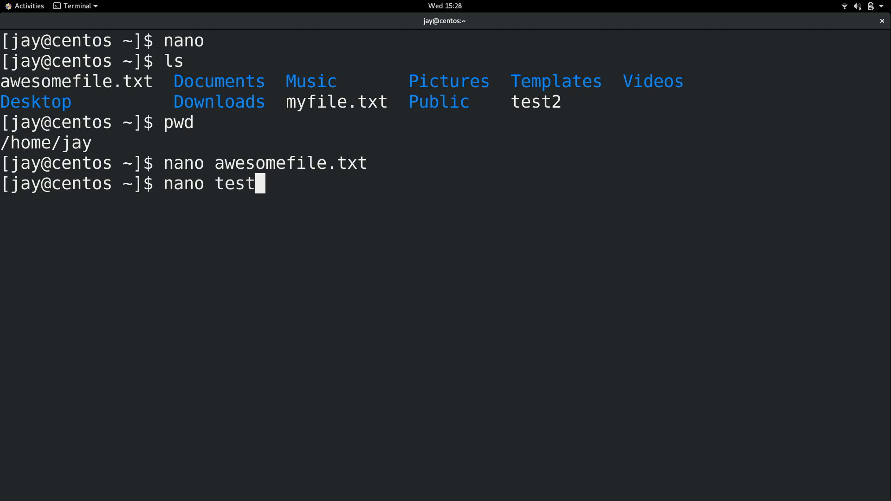
{"action": "type", "text": "3"}
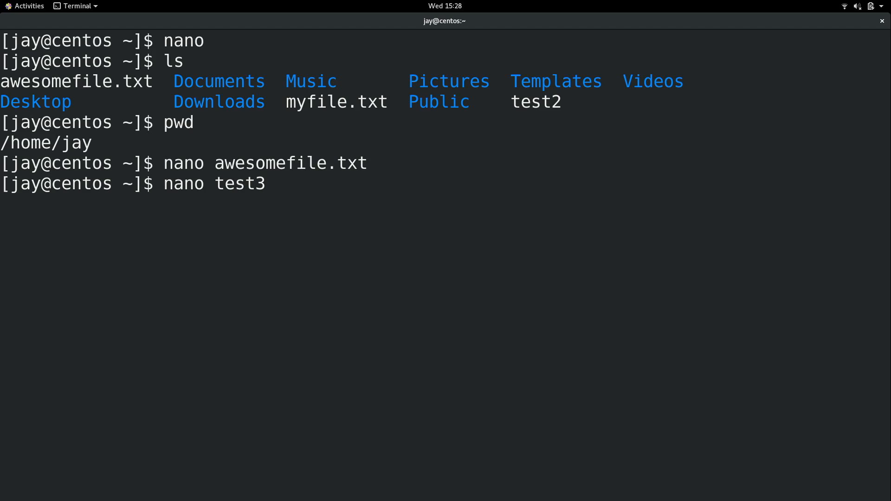
{"action": "key", "text": "Return"}
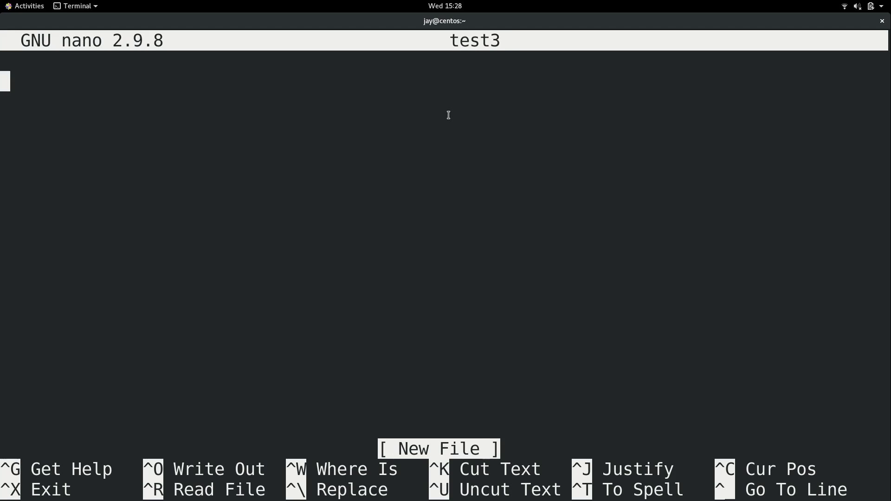
{"action": "type", "text": "typing"}
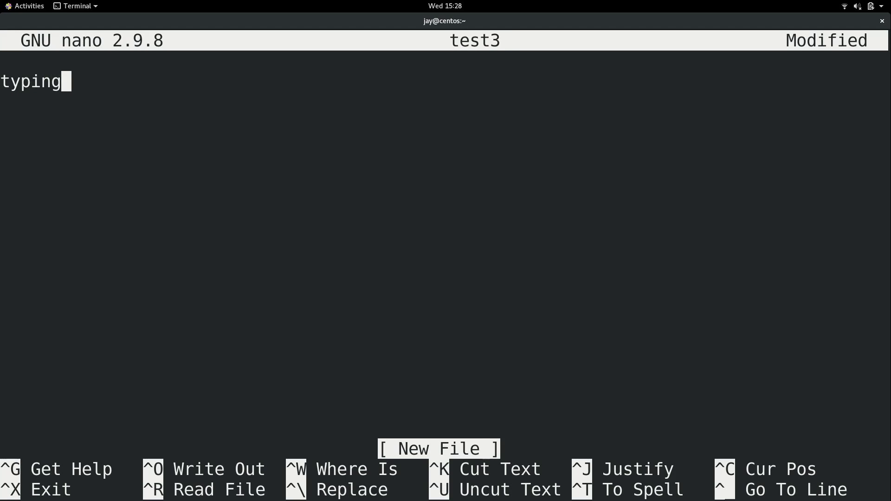
- Write the buffer out under the different name test5, confirming with Y
{"action": "key", "text": "ctrl+o"}
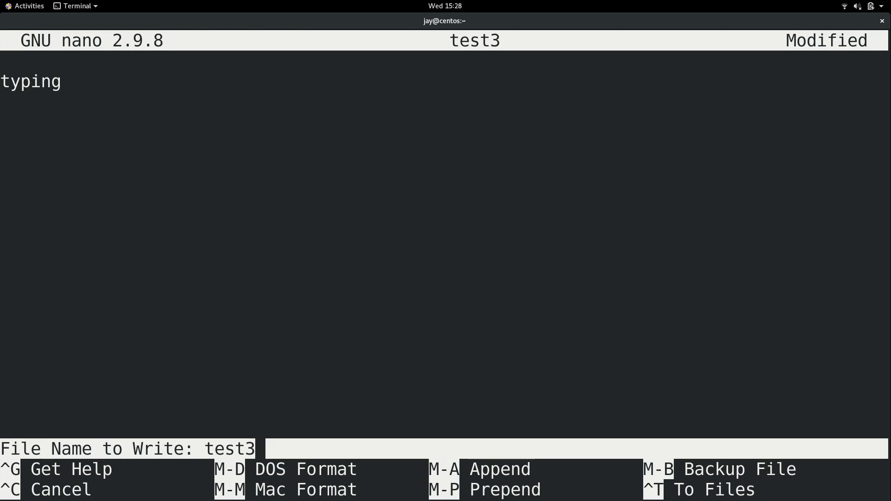
{"action": "type", "text": ".t"}
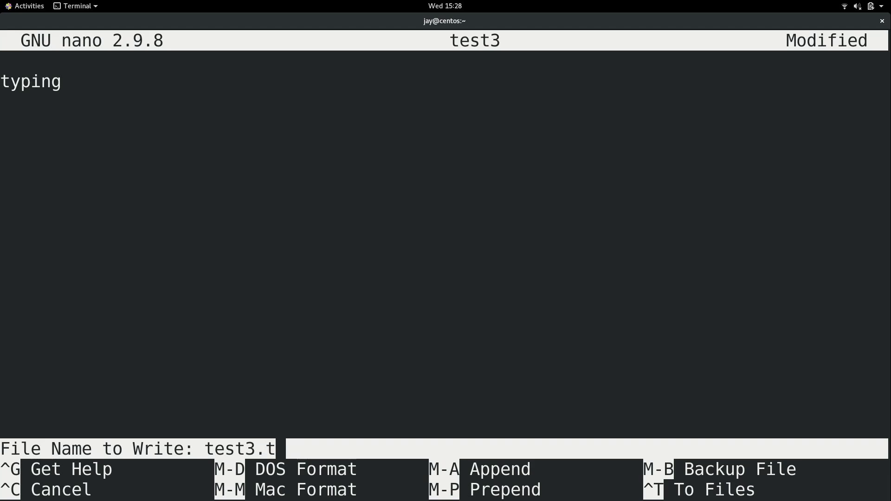
{"action": "type", "text": "xt"}
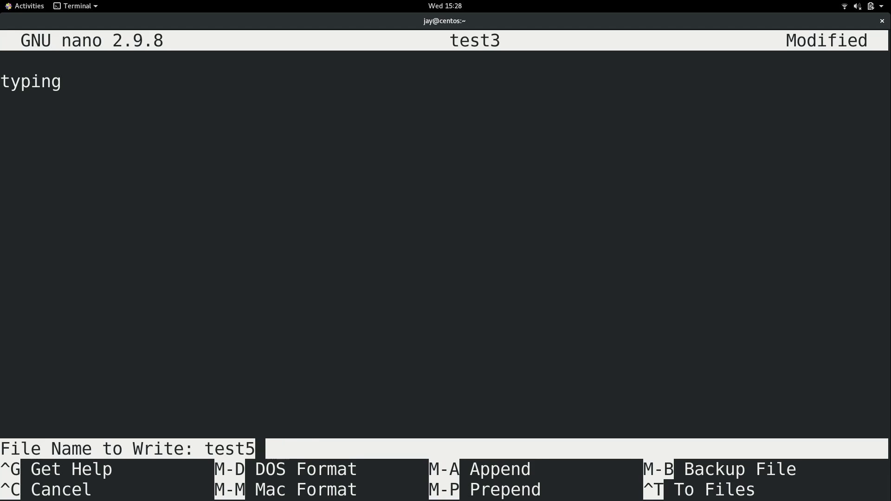
{"action": "key", "text": "Return"}
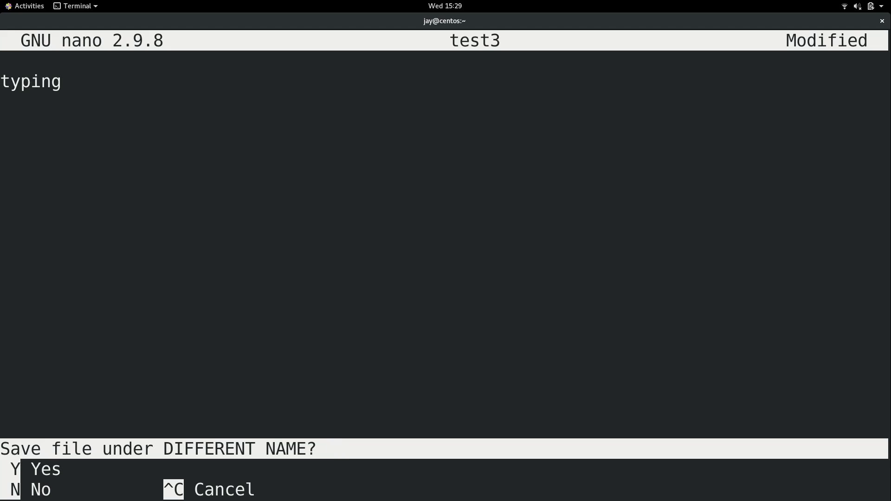
{"action": "key", "text": "y"}
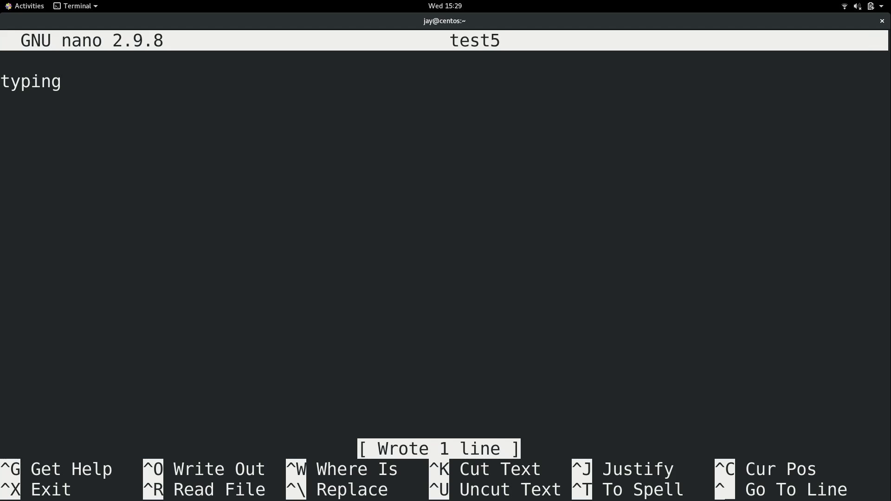
{"action": "mouse_move", "coordinate": [449, 40]}
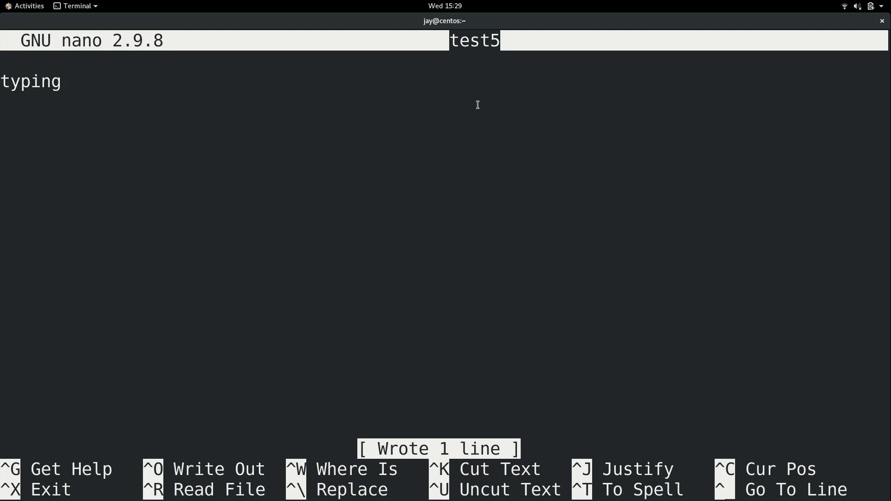
- Leave nano and run ls -l to show test5 at 7 bytes in the detailed home listing
{"action": "key", "text": "ctrl+x"}
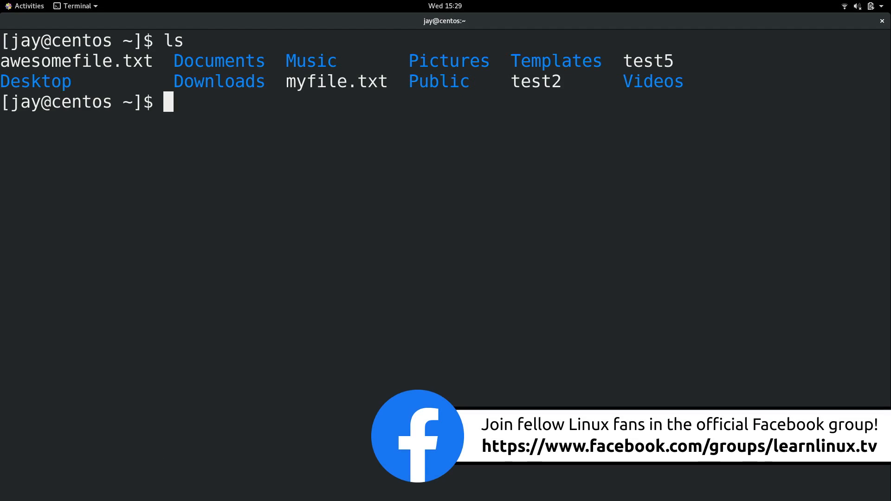
{"action": "type", "text": "ls -l"}
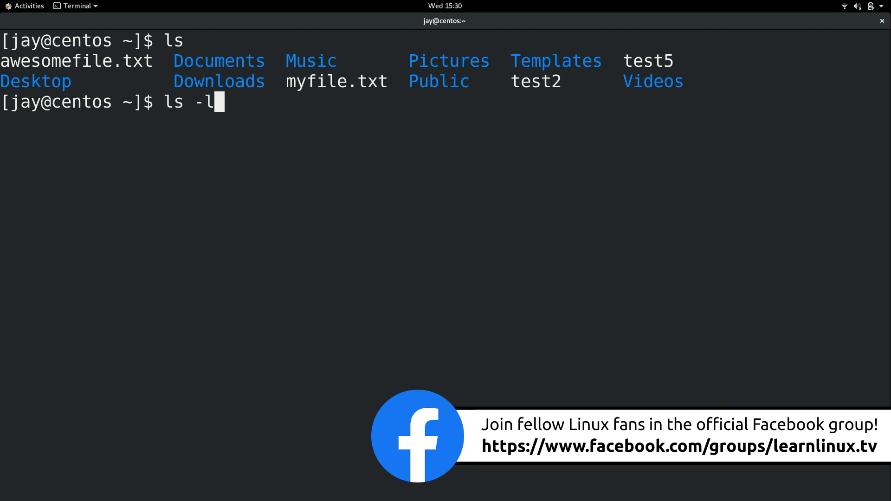
{"action": "key", "text": "Return"}
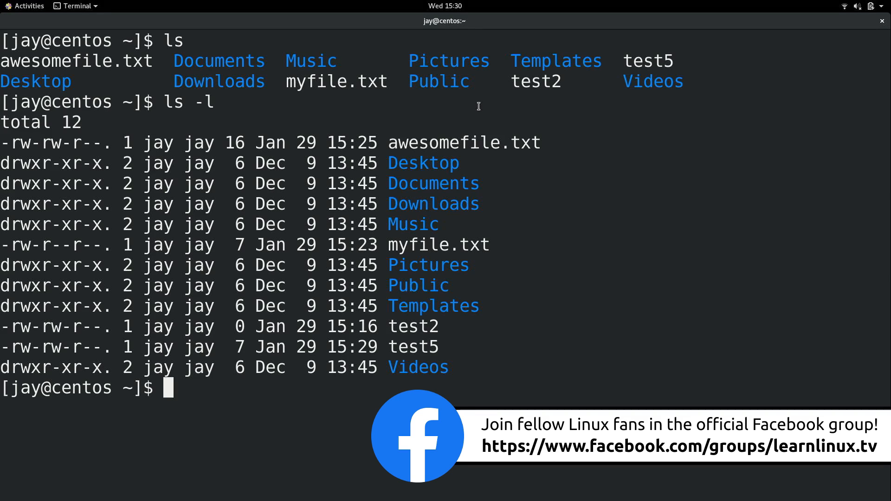
{"action": "mouse_move", "coordinate": [471, 115]}
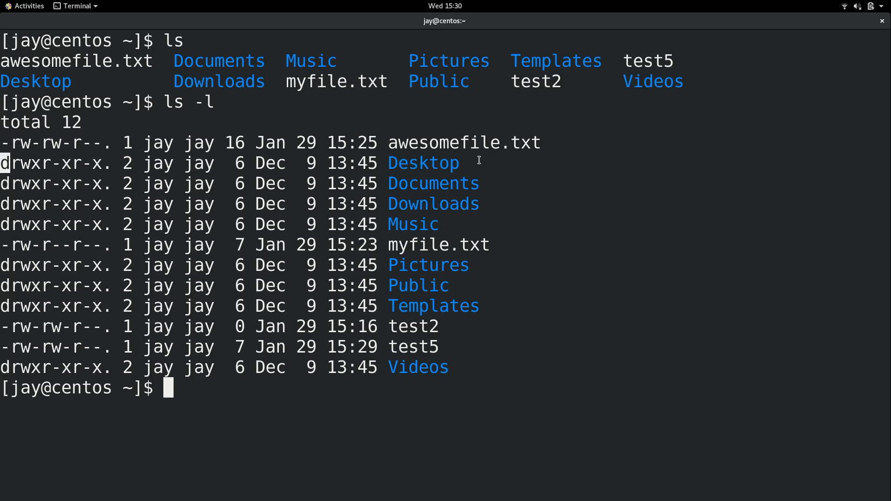
{"action": "double_click", "coordinate": [423, 164]}
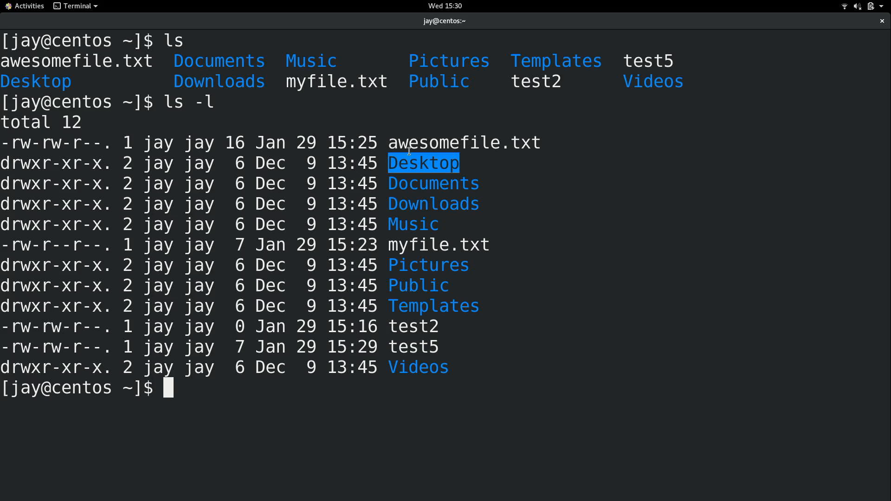
{"action": "mouse_move", "coordinate": [468, 164]}
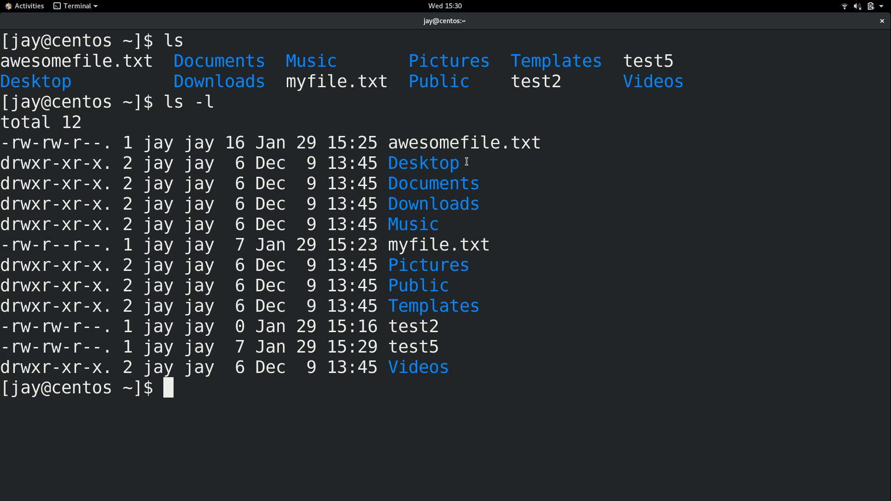
{"action": "mouse_move", "coordinate": [312, 162]}
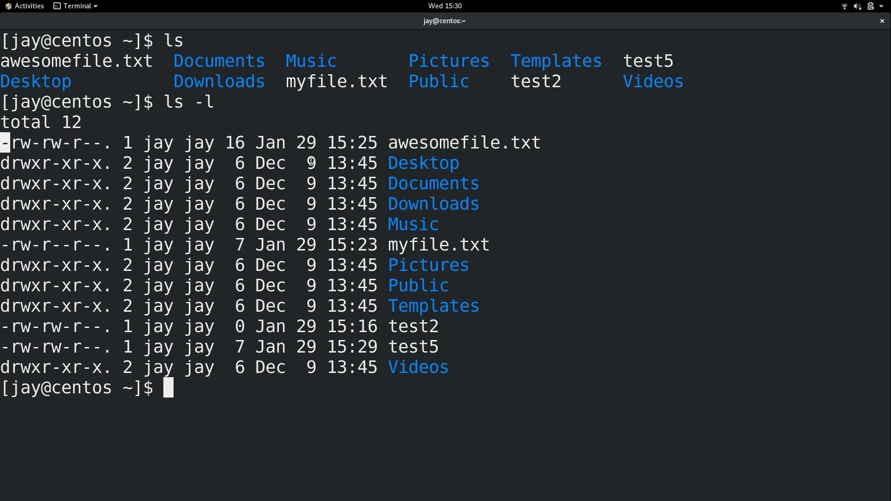
{"action": "mouse_move", "coordinate": [515, 175]}
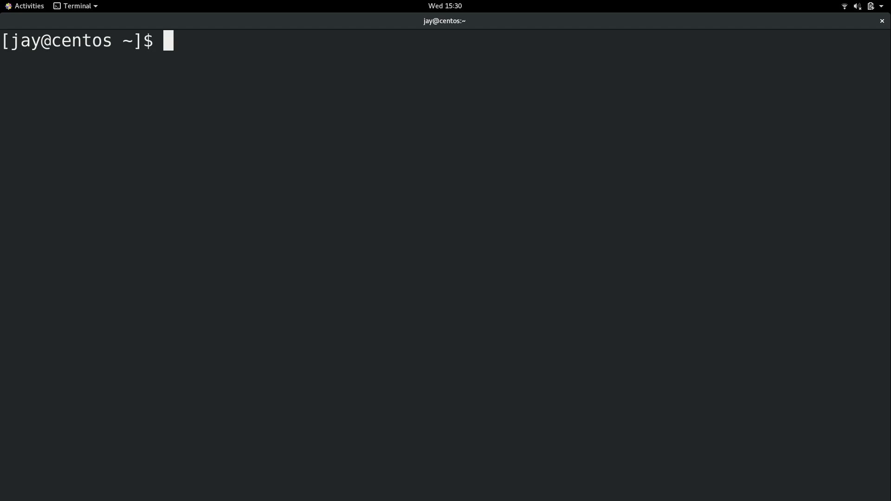
- Show test5's content "typing" with cat, then in less and quit the pager
{"action": "type", "text": "cat"}
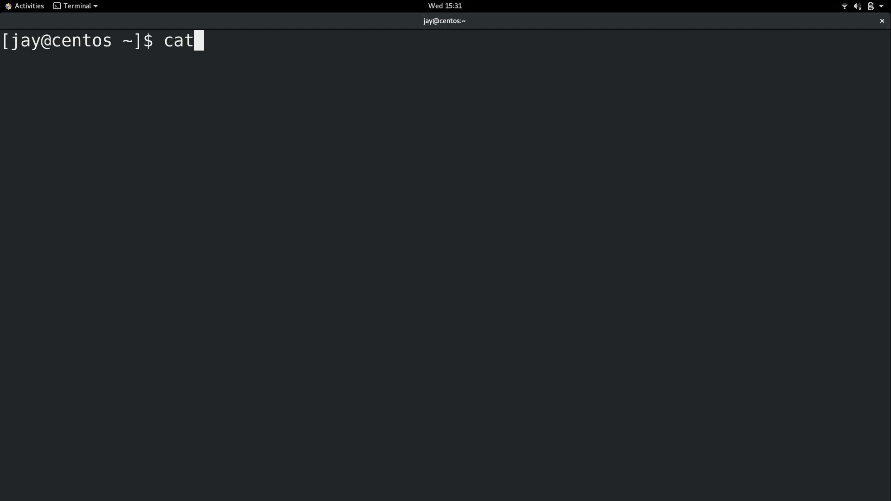
{"action": "type", "text": "test5"}
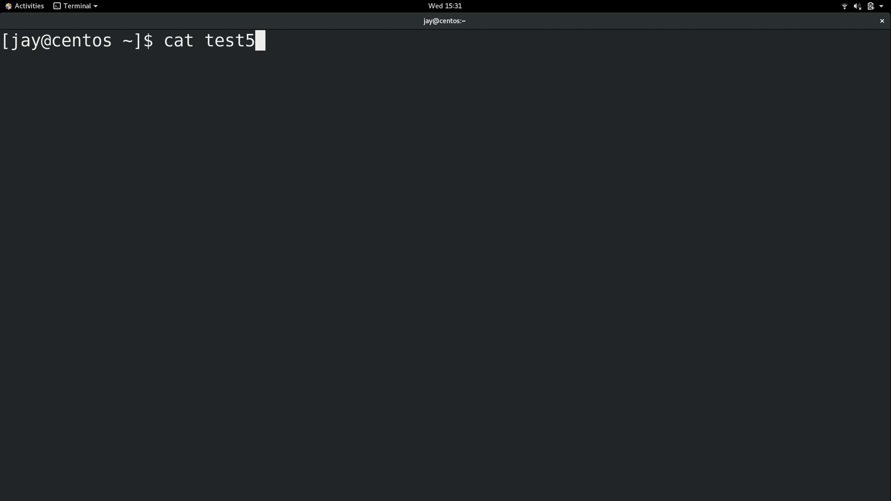
{"action": "key", "text": "Return"}
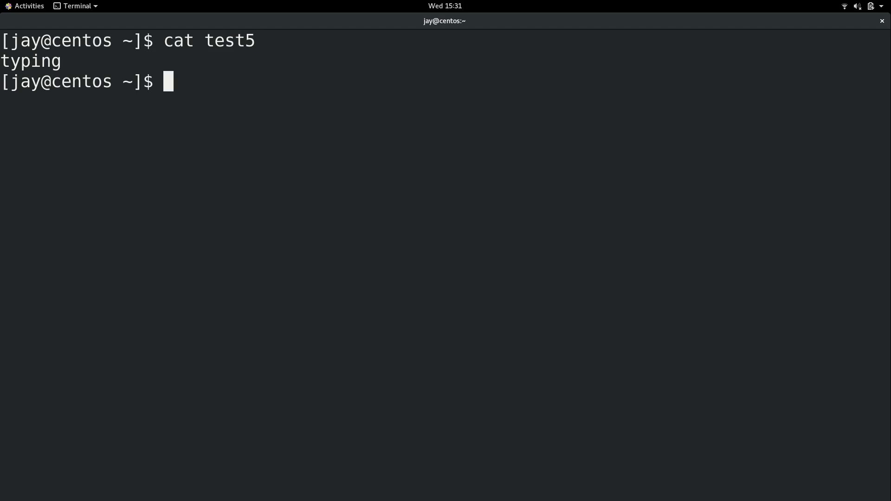
{"action": "type", "text": "less test5"}
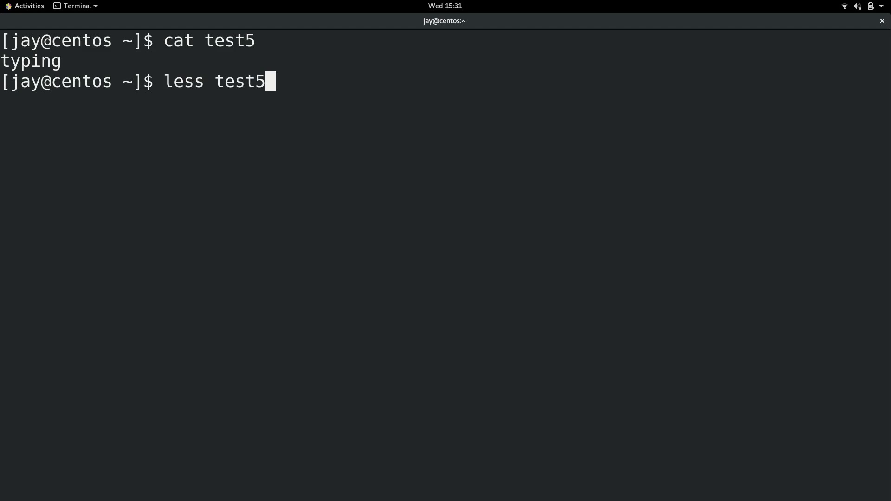
{"action": "key", "text": "Return"}
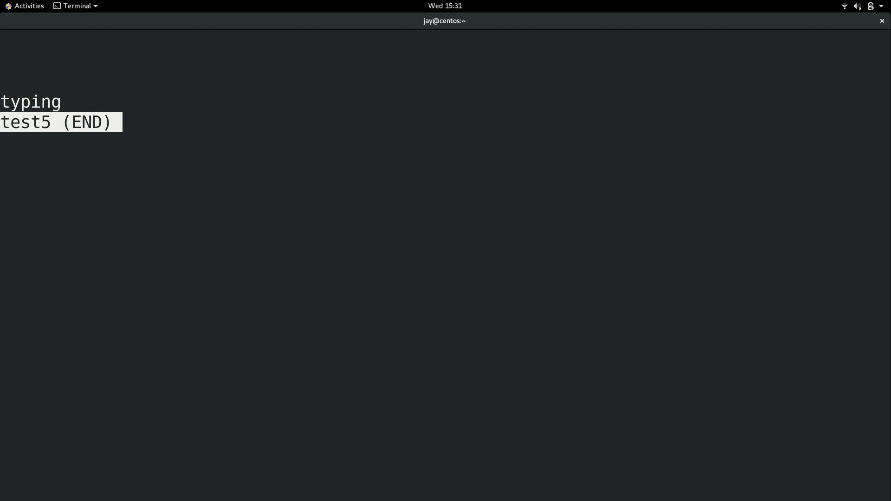
{"action": "key", "text": "q"}
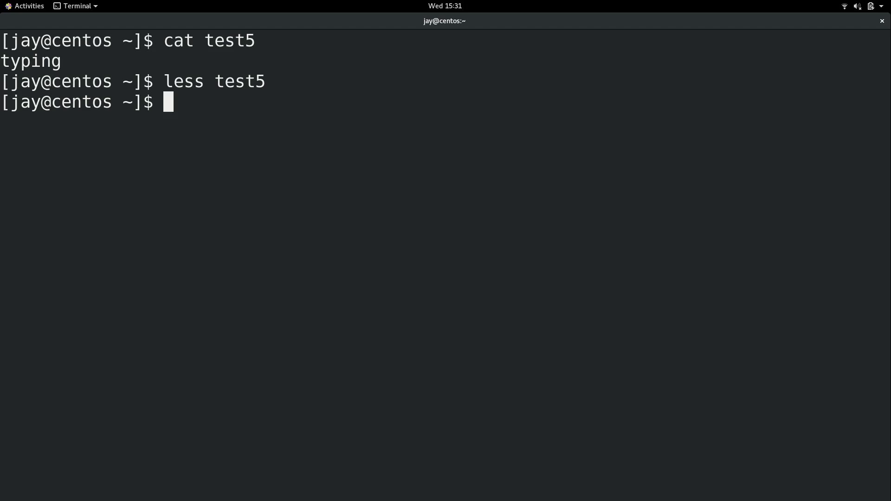
- Show test5 page by page with more, then start a fresh nano command at the prompt
{"action": "type", "text": "more test5"}
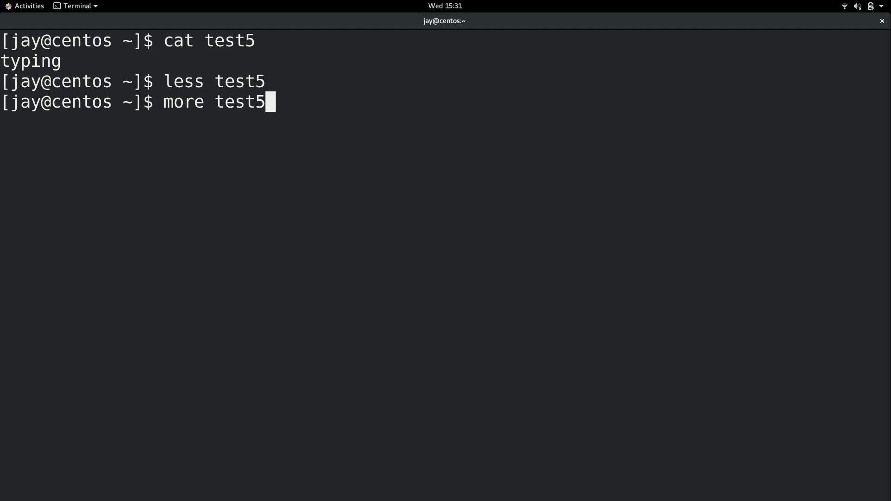
{"action": "key", "text": "Return"}
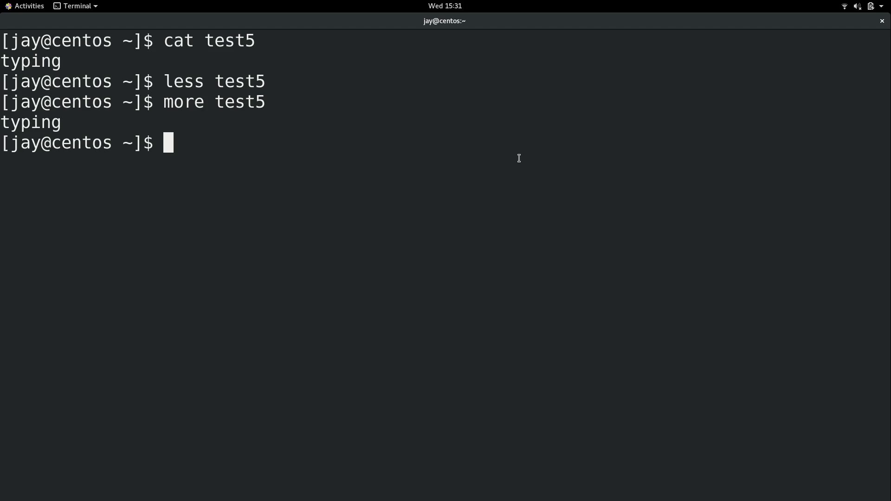
{"action": "mouse_move", "coordinate": [254, 47]}
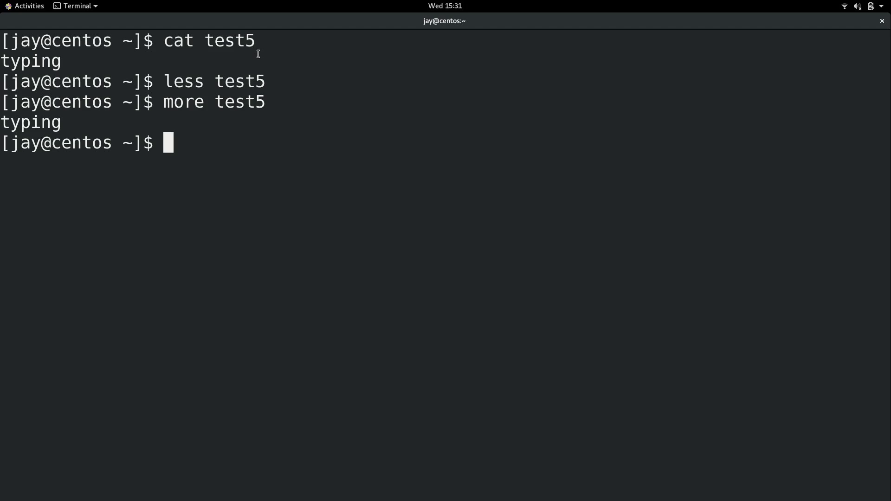
{"action": "double_click", "coordinate": [32, 61]}
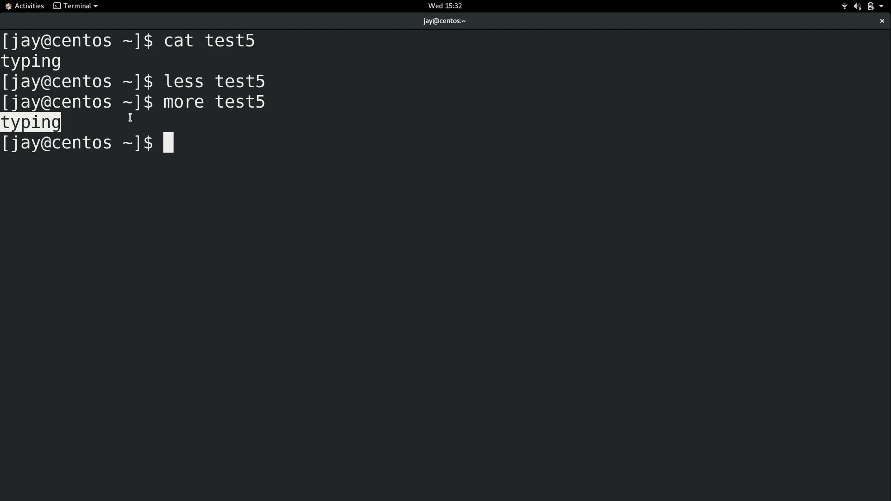
{"action": "type", "text": "nano"}
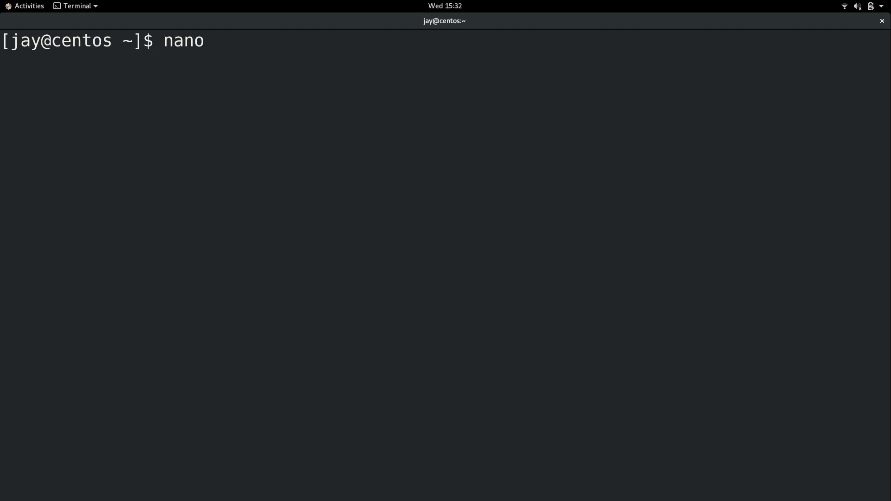
{"action": "type", "text": "/etc"}
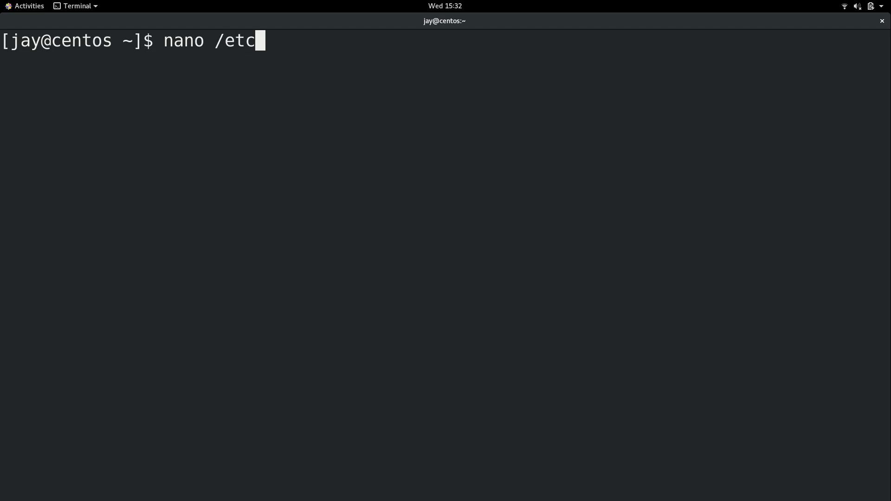
{"action": "type", "text": "/ssh"}
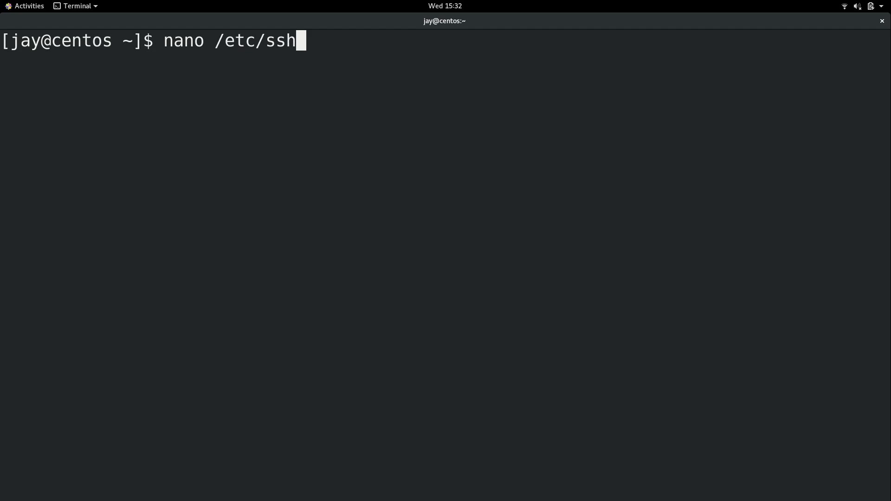
{"action": "type", "text": "/sshd"}
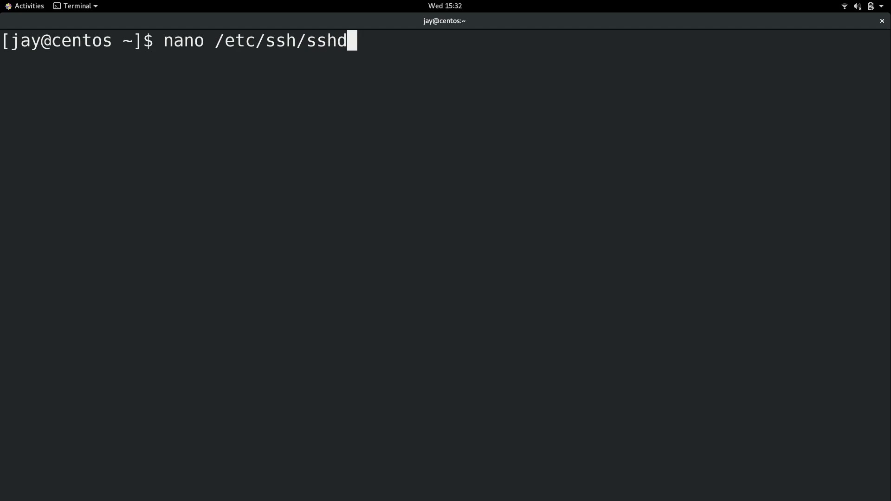
{"action": "type", "text": "_config"}
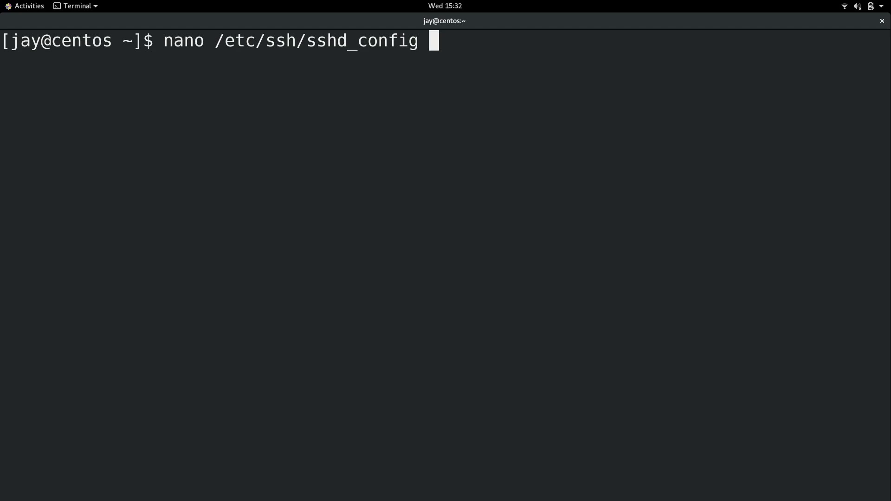
{"action": "key", "text": "Return"}
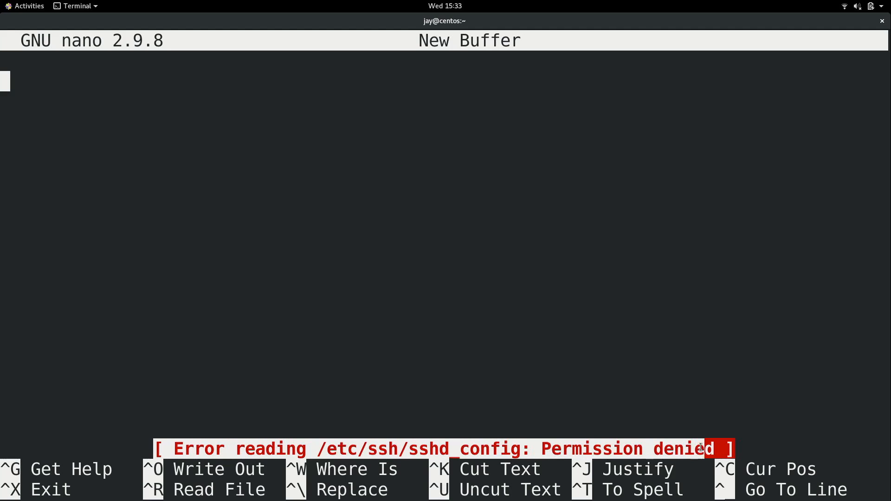
{"action": "mouse_move", "coordinate": [735, 348]}
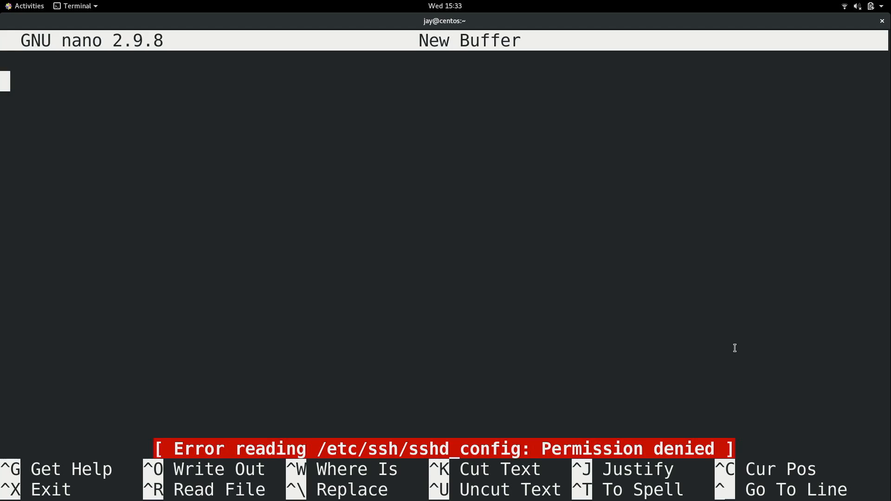
{"action": "key", "text": "ctrl+x"}
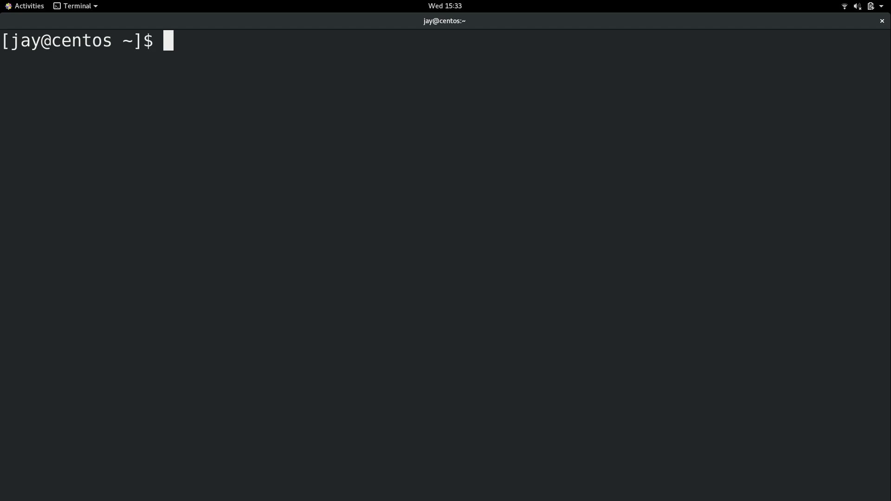
- Open /etc/ssh/ssh_config in nano, correcting the typed sshd_config path first
{"action": "type", "text": "nano /etc/ssh/sshd_config"}
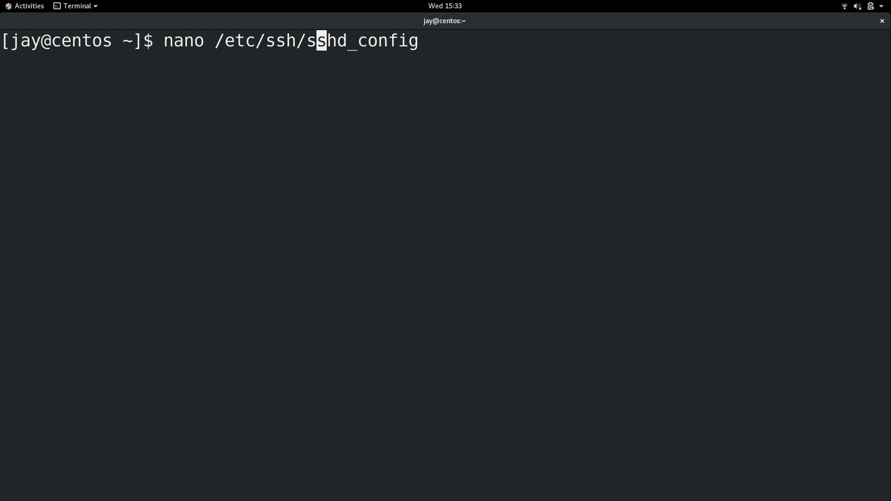
{"action": "key", "text": "BackSpace"}
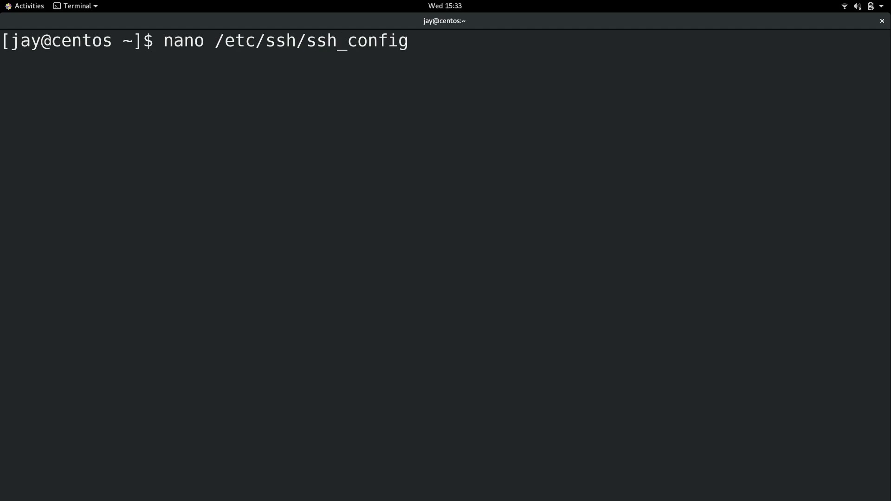
{"action": "key", "text": "Return"}
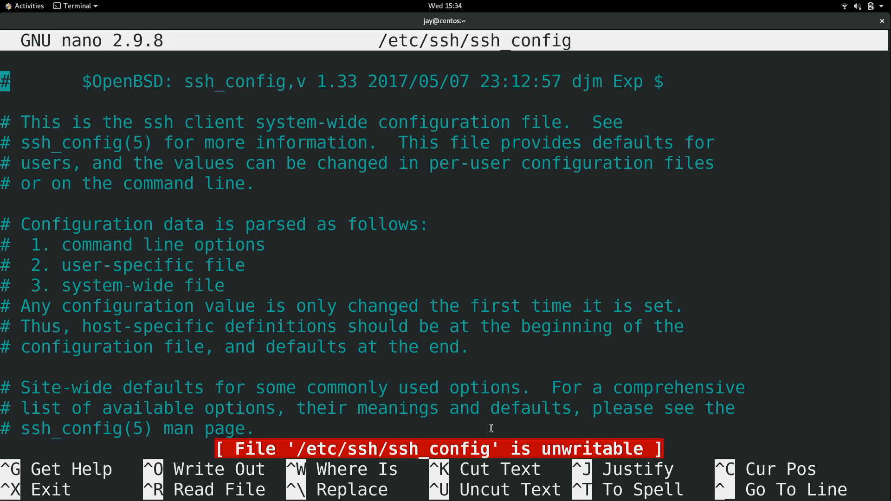
{"action": "mouse_move", "coordinate": [491, 428]}
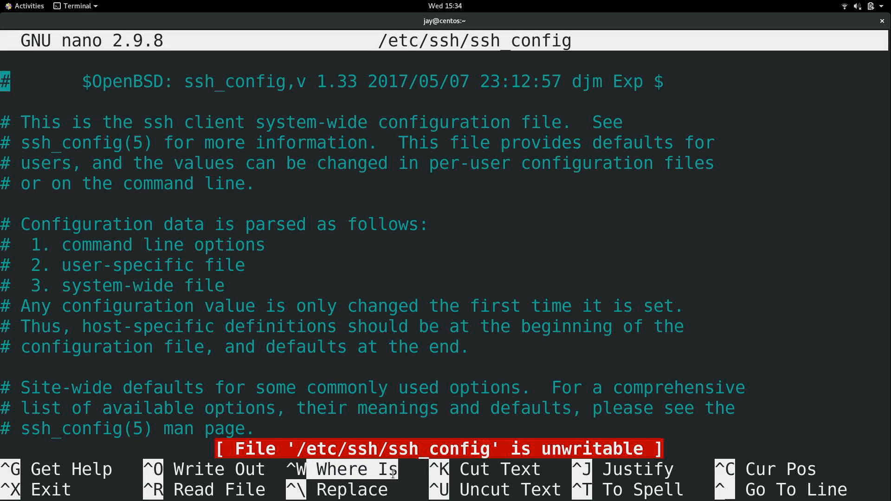
{"action": "mouse_move", "coordinate": [418, 369]}
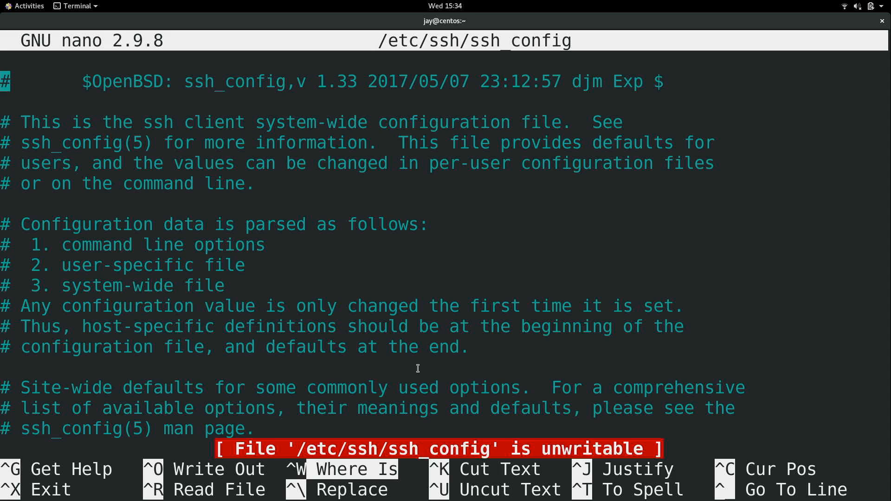
- Search ssh_config for Port, jumping to the commented Port 22 line
{"action": "key", "text": "ctrl+w"}
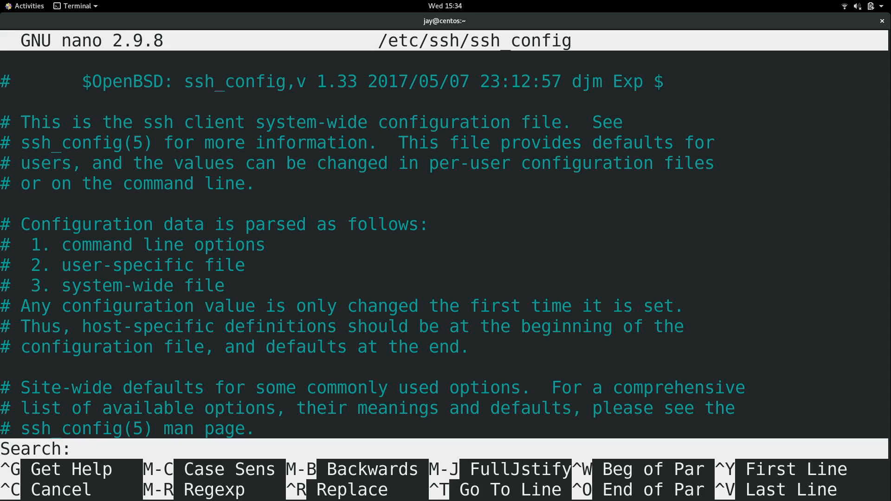
{"action": "type", "text": "Por"}
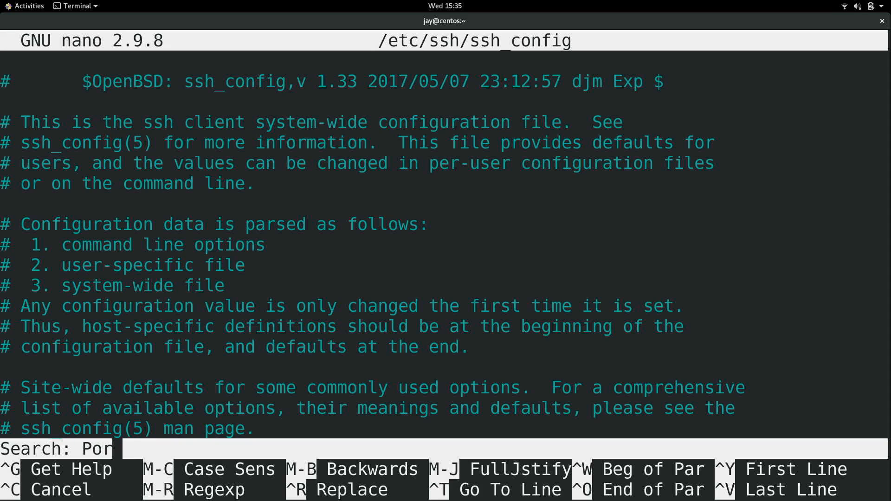
{"action": "key", "text": "Return"}
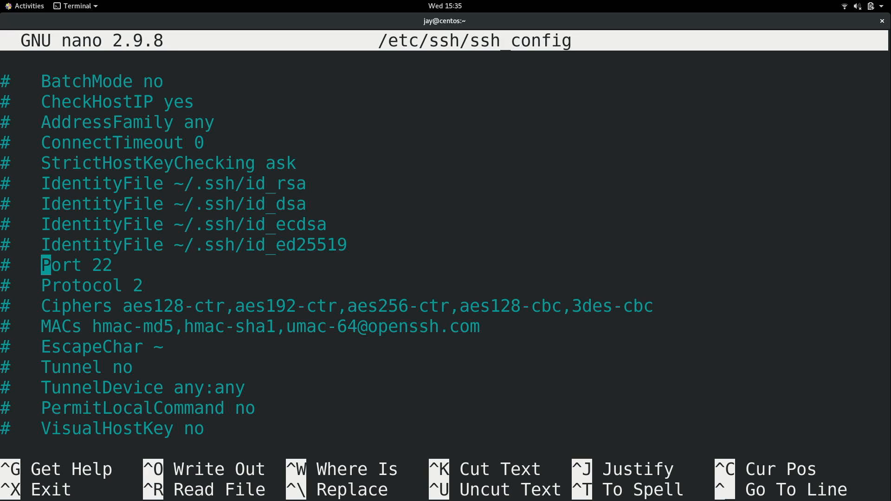
{"action": "mouse_move", "coordinate": [499, 37]}
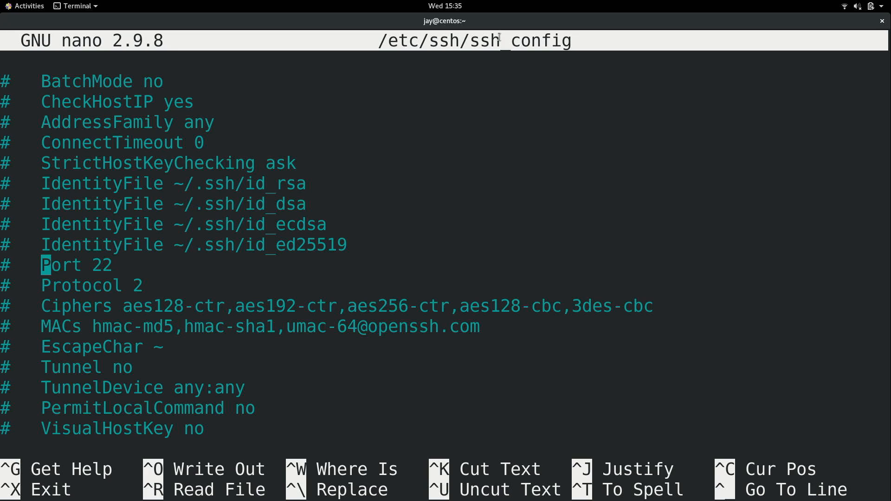
- Cut the Port 22 line and duplicate it many times, then bring up the replace prompt
{"action": "key", "text": "ctrl+k"}
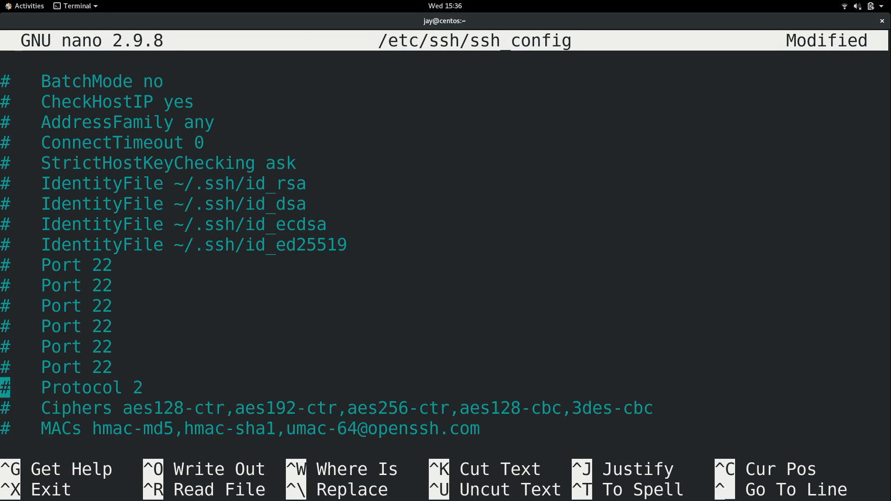
{"action": "scroll", "scroll_direction": "down", "scroll_amount": 3}
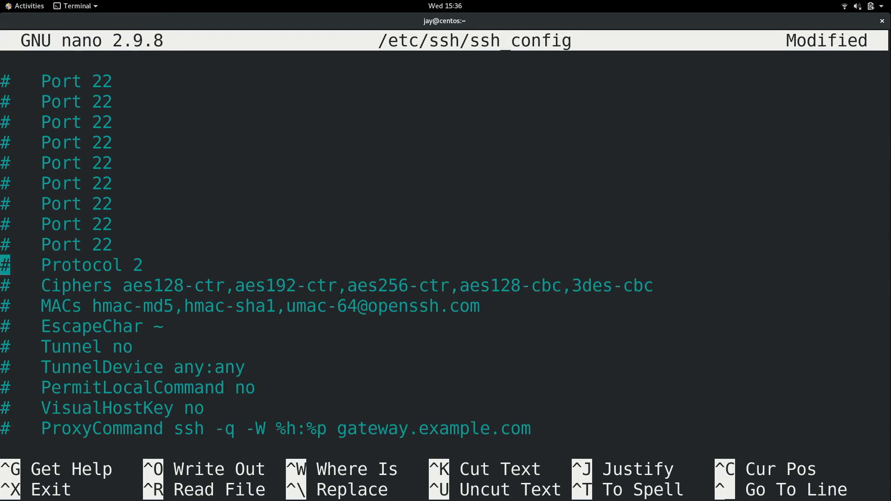
{"action": "scroll", "scroll_direction": "down", "scroll_amount": 3}
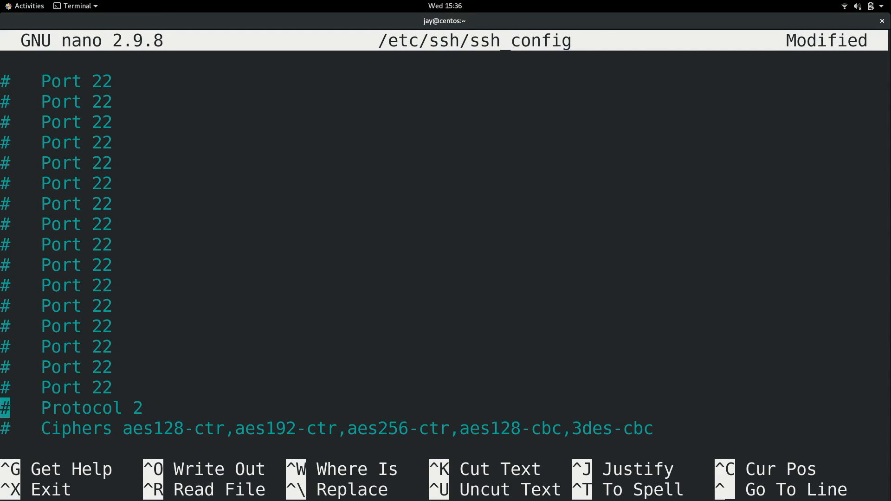
{"action": "key", "text": "ctrl+\\"}
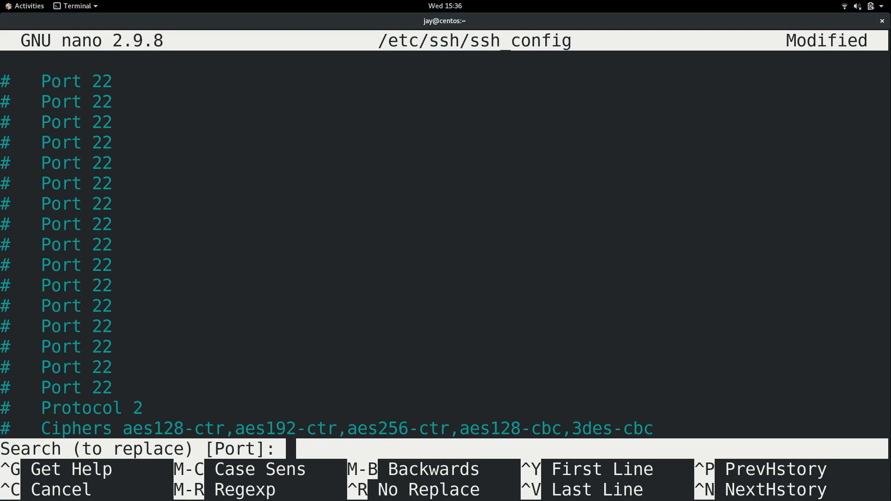
{"action": "mouse_move", "coordinate": [284, 449]}
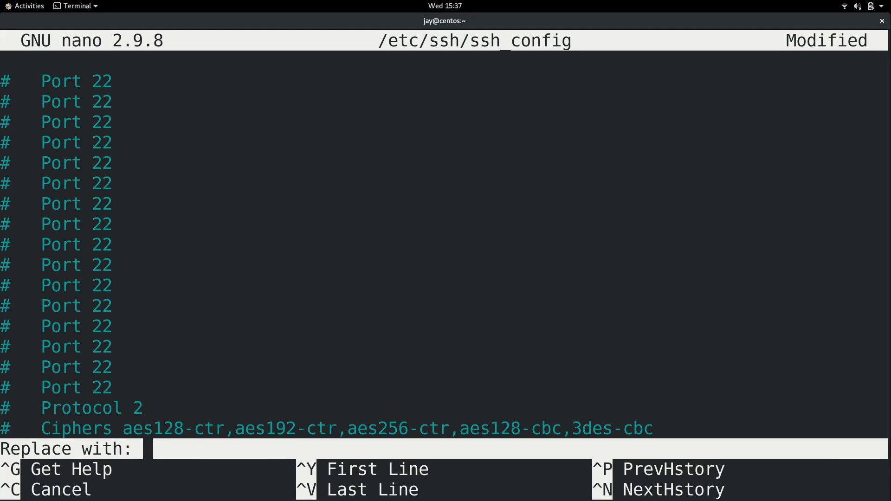
- Replace all 25 occurrences of Port with Turtle, then begin exiting nano
{"action": "type", "text": "T"}
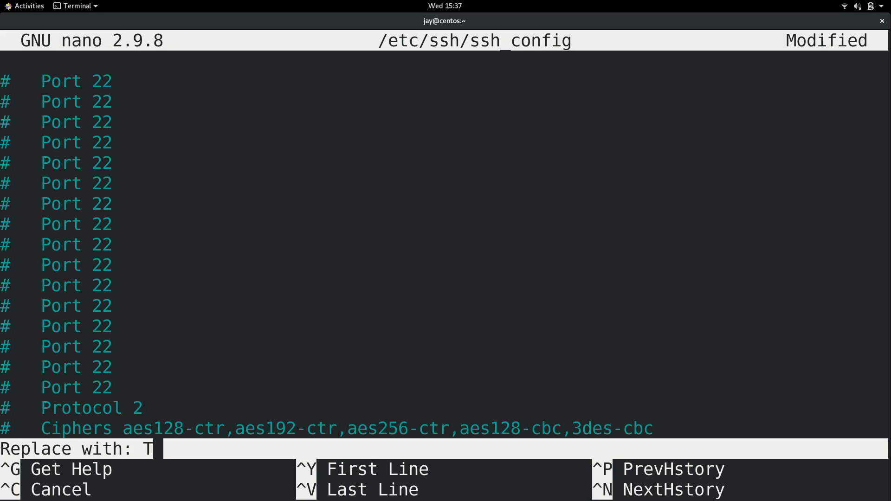
{"action": "type", "text": "urtle"}
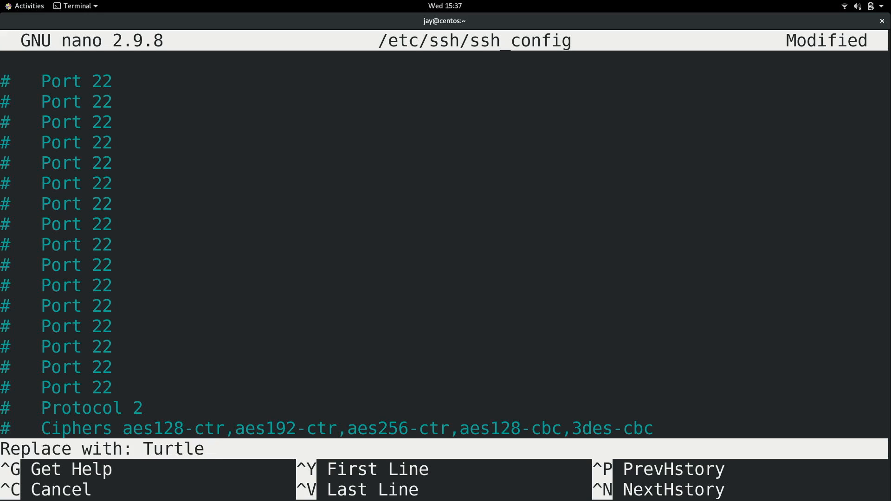
{"action": "key", "text": "Return"}
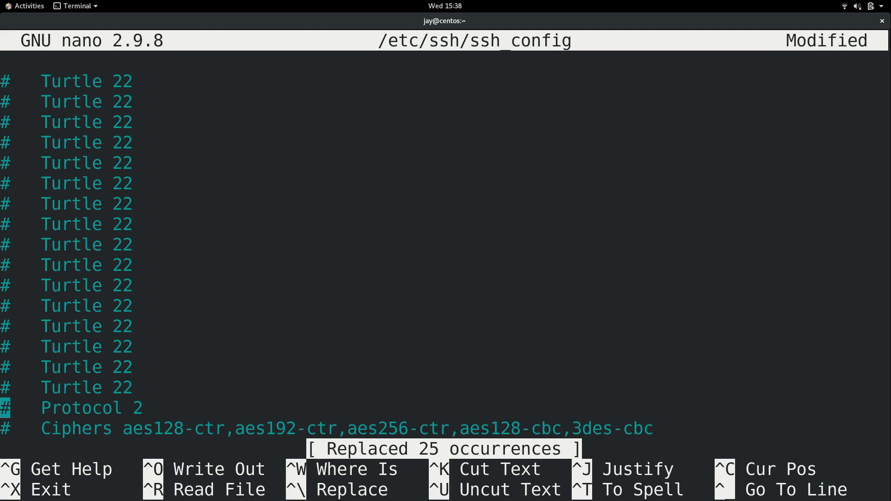
{"action": "key", "text": "ctrl+x"}
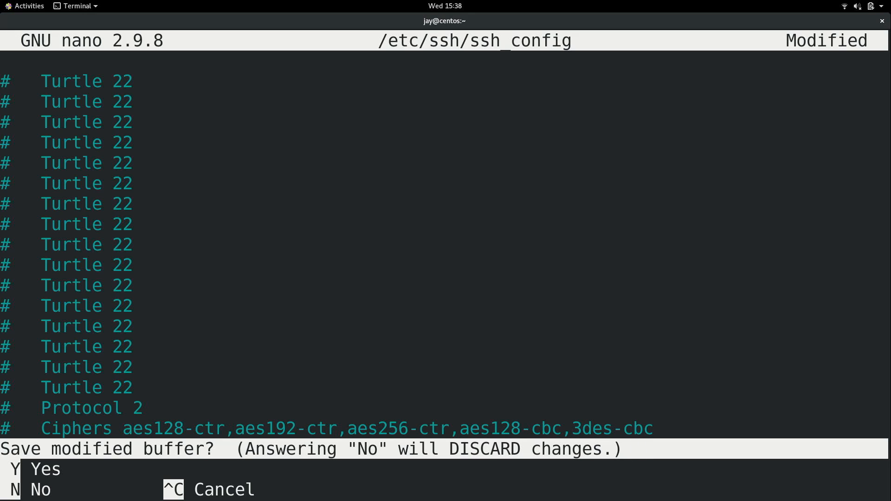
- Answer N to discard the modified ssh_config buffer and return to the shell
{"action": "key", "text": "n"}
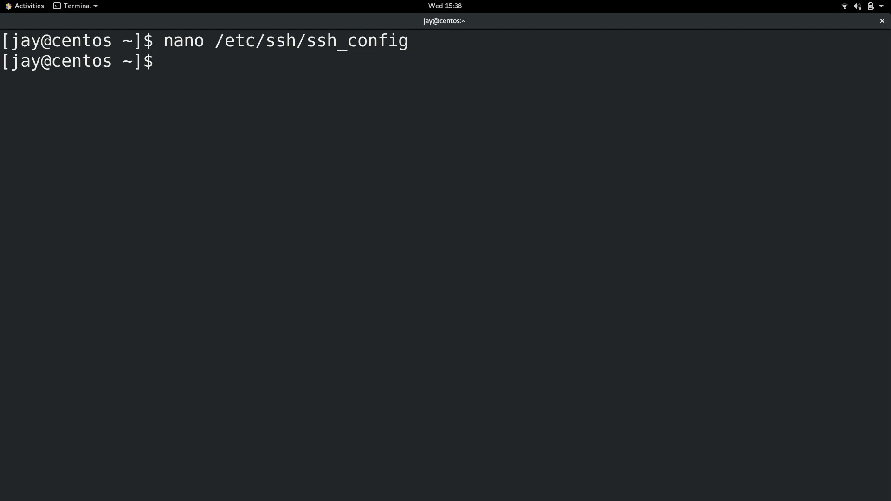